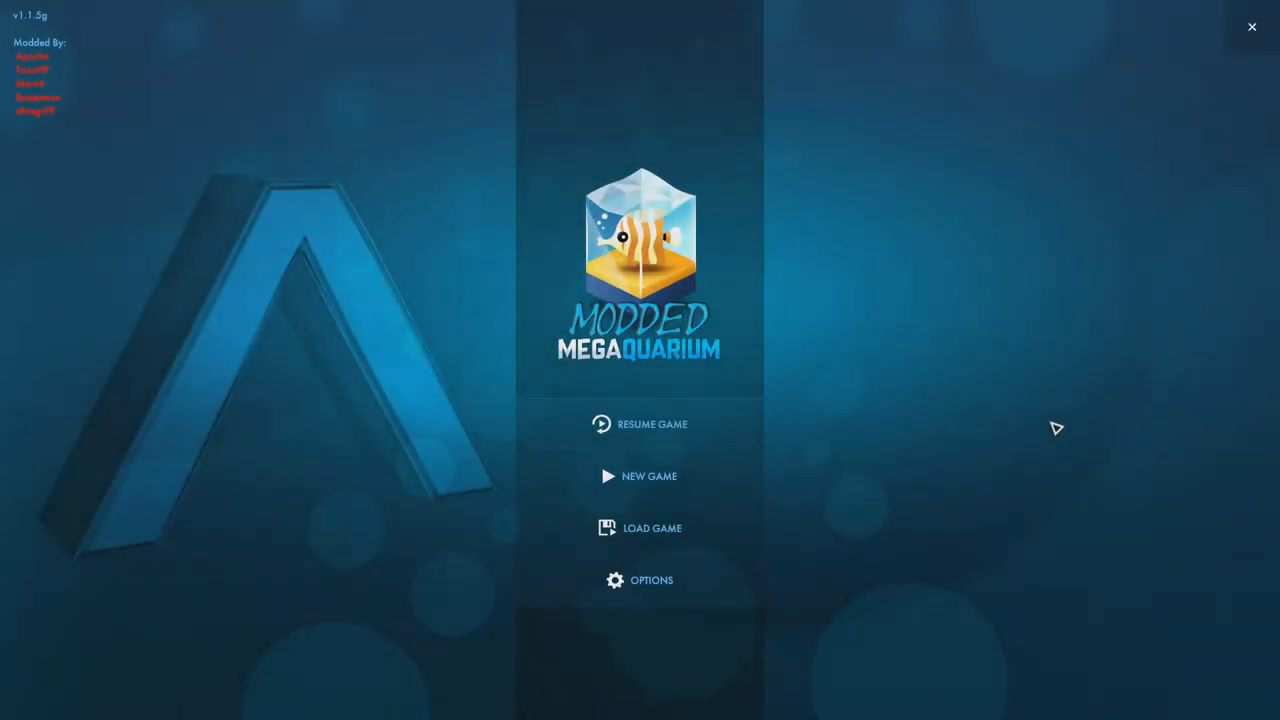
{"action": "mouse_move", "coordinate": [1032, 444]}
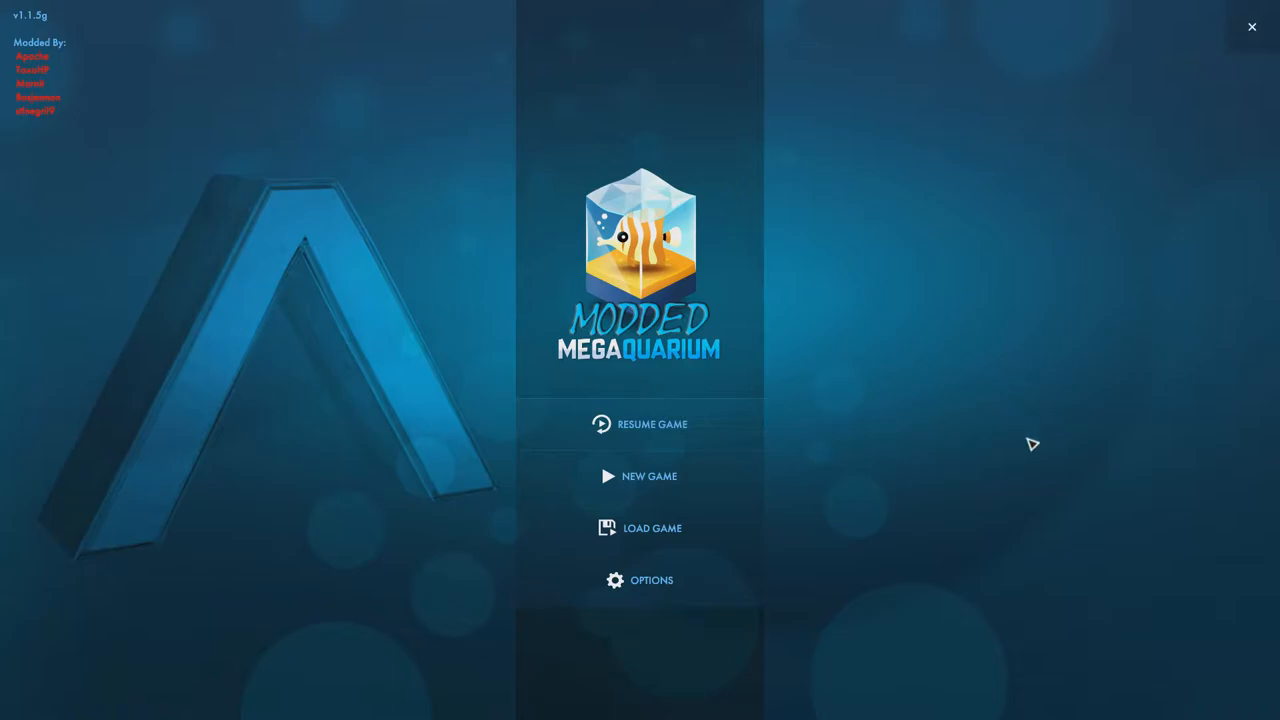
{"action": "mouse_move", "coordinate": [1026, 214]}
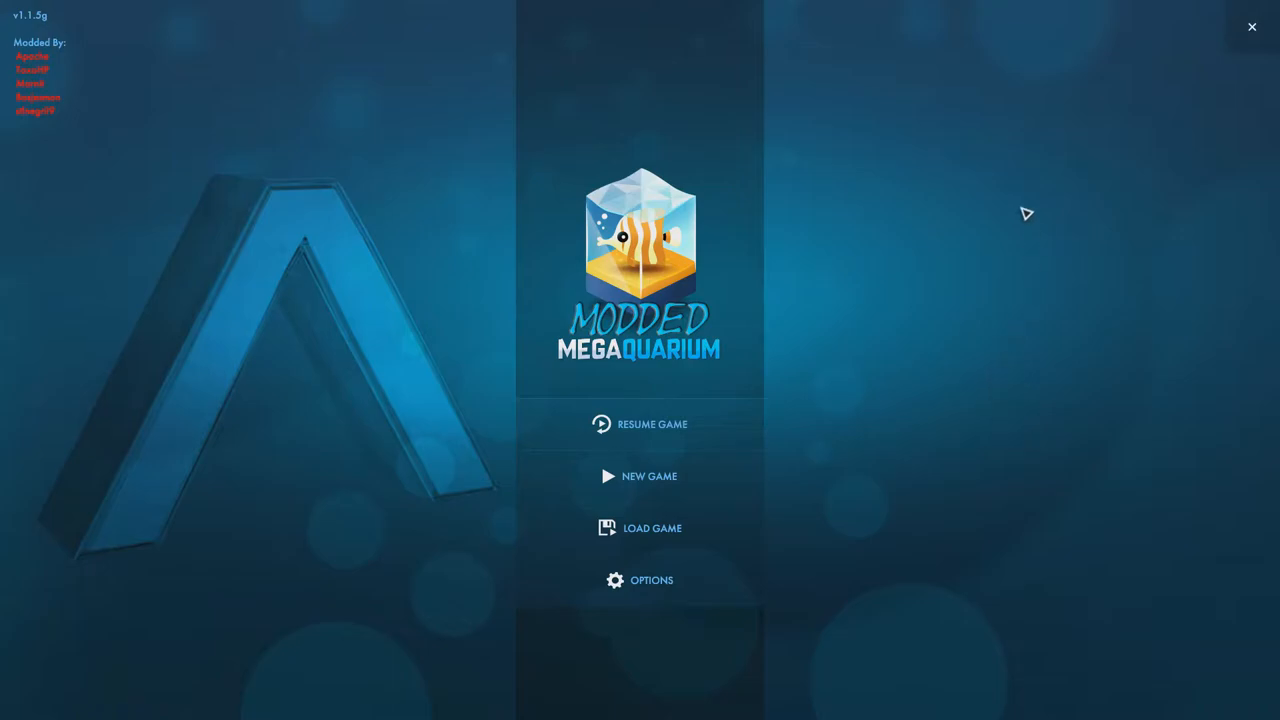
{"action": "mouse_move", "coordinate": [1052, 224]}
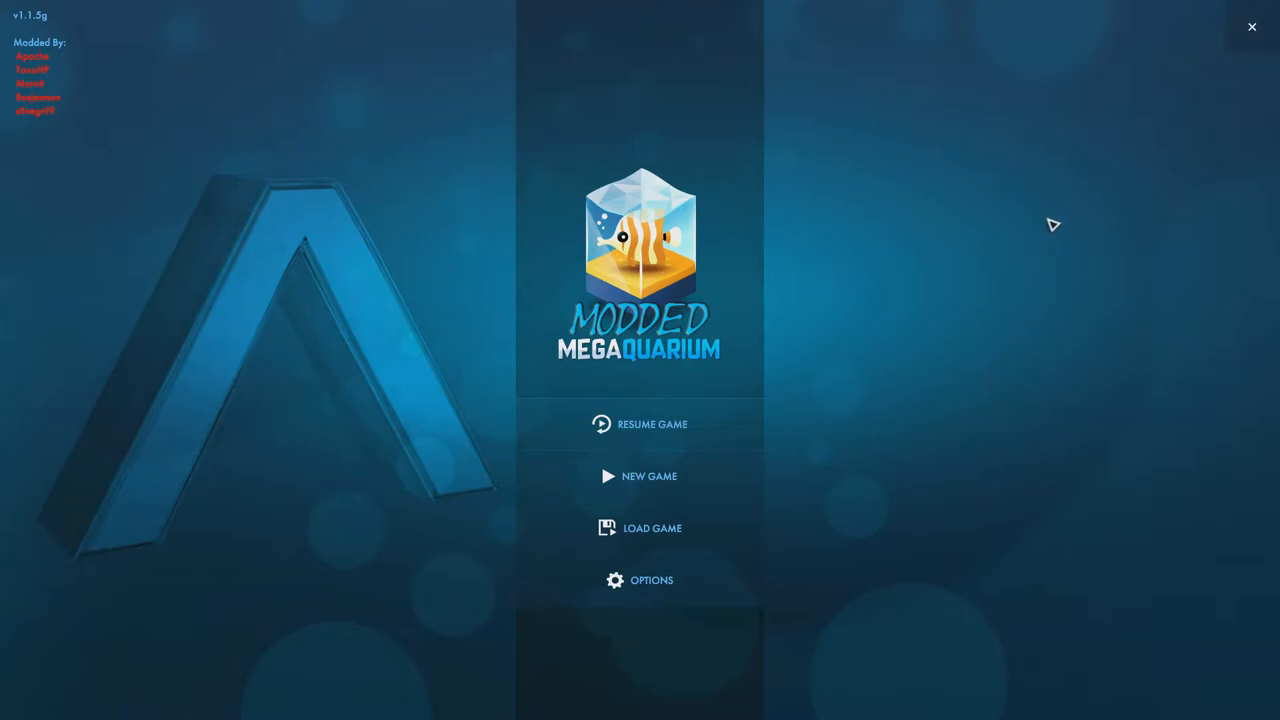
{"action": "mouse_move", "coordinate": [1044, 274]}
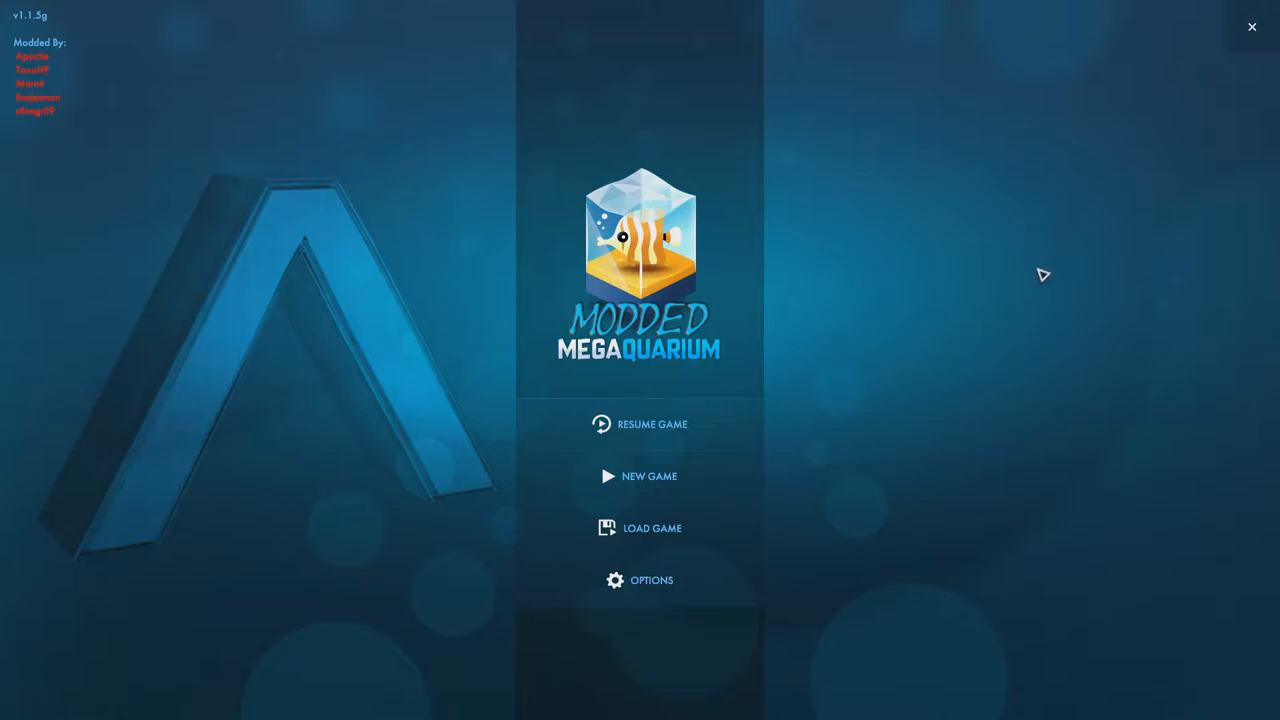
{"action": "mouse_move", "coordinate": [644, 492]}
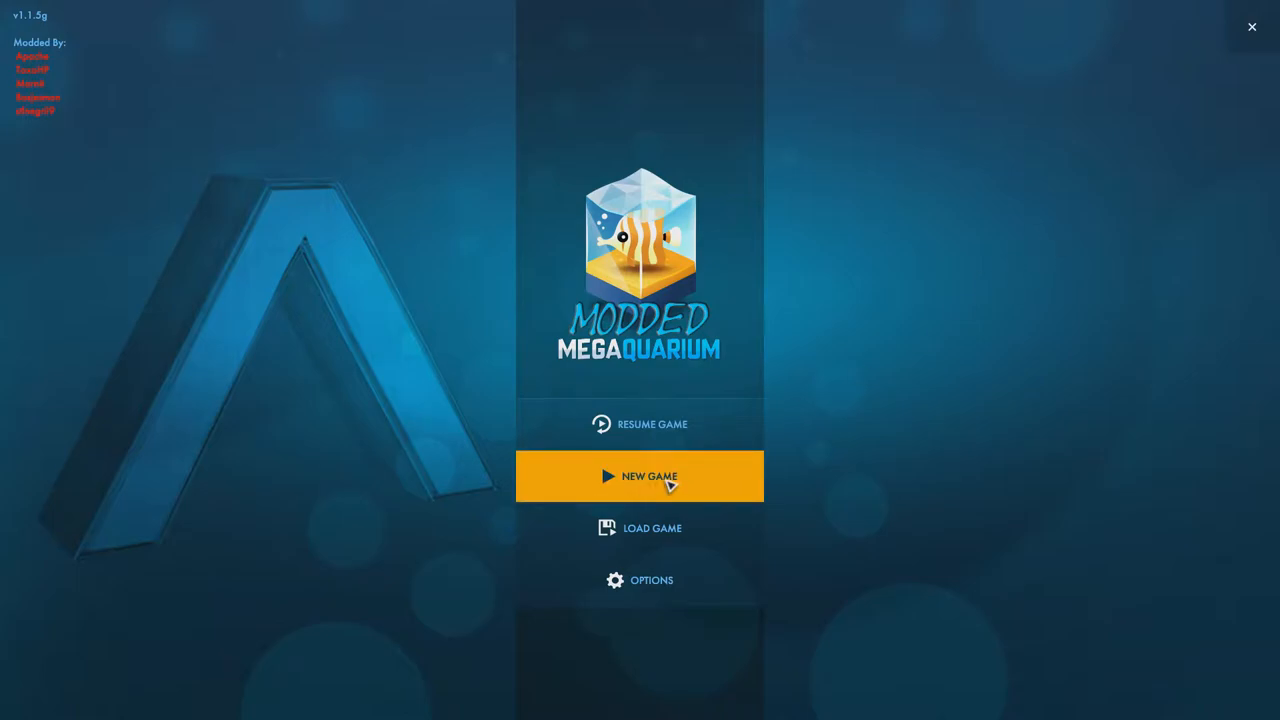
{"action": "mouse_move", "coordinate": [1008, 392]}
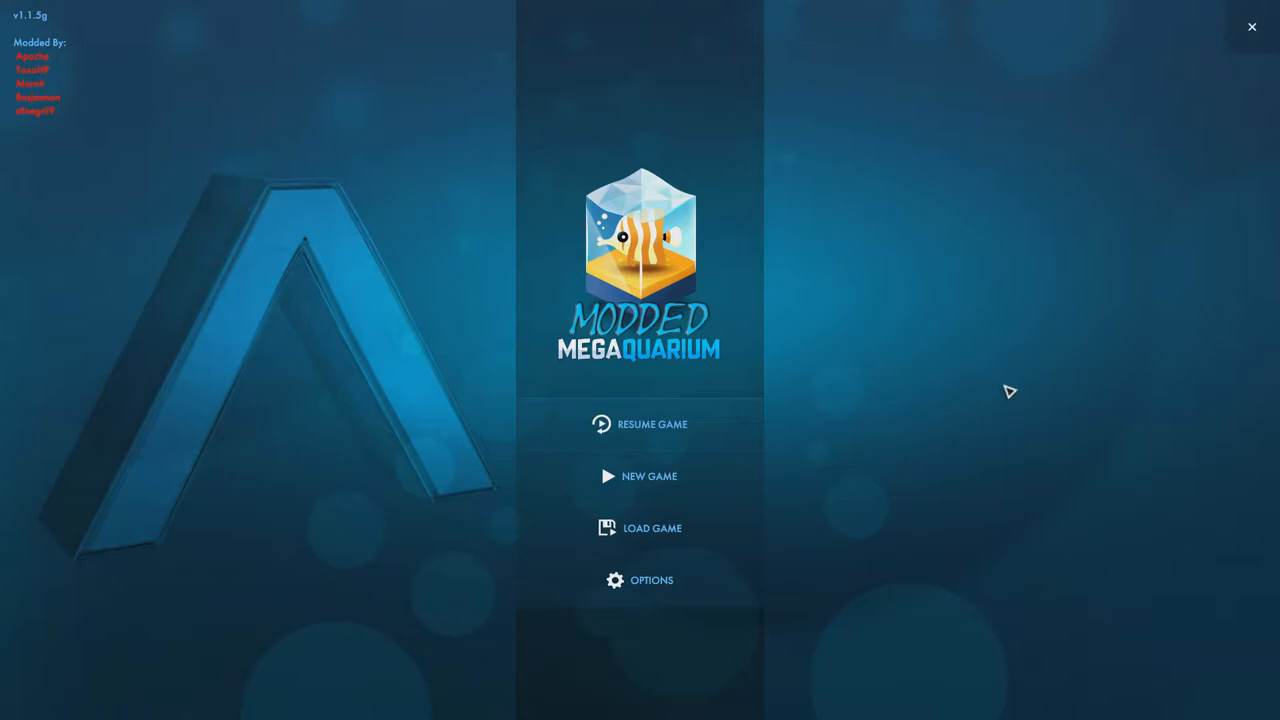
{"action": "mouse_move", "coordinate": [994, 384]}
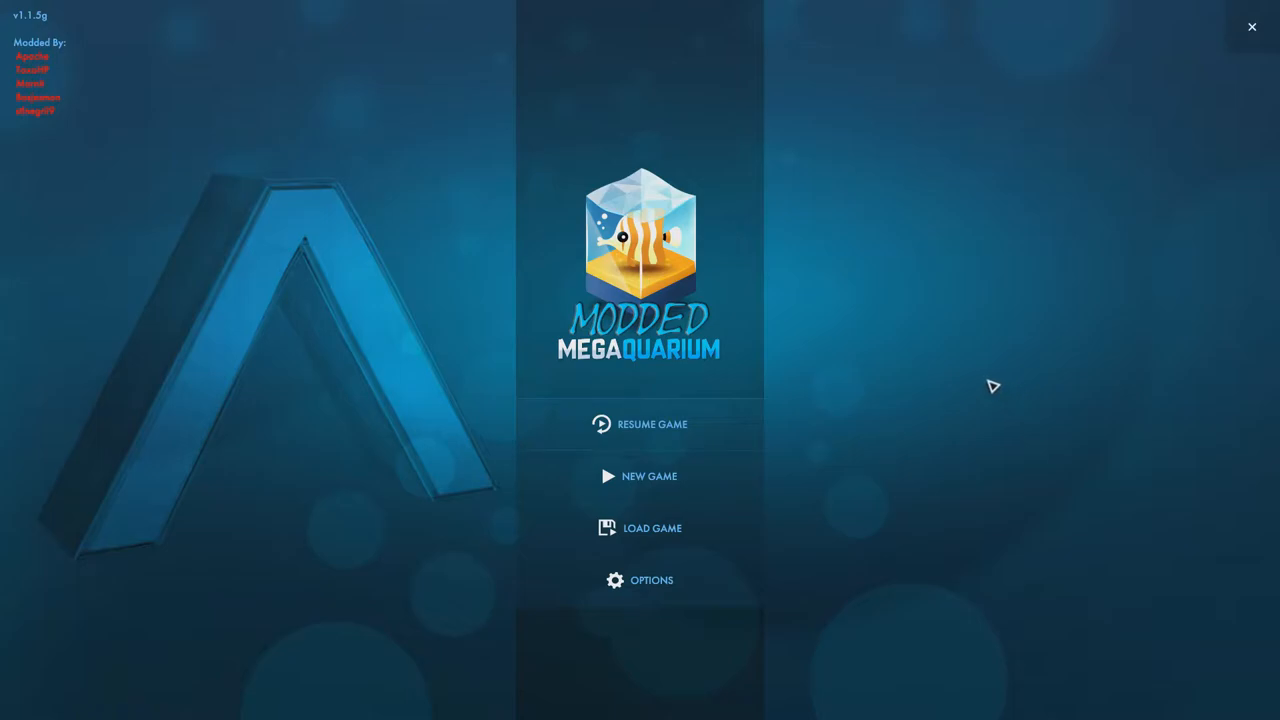
Start a new game to bring up the campaign choices with Sunnyside listed first.
{"action": "left_click", "coordinate": [638, 476]}
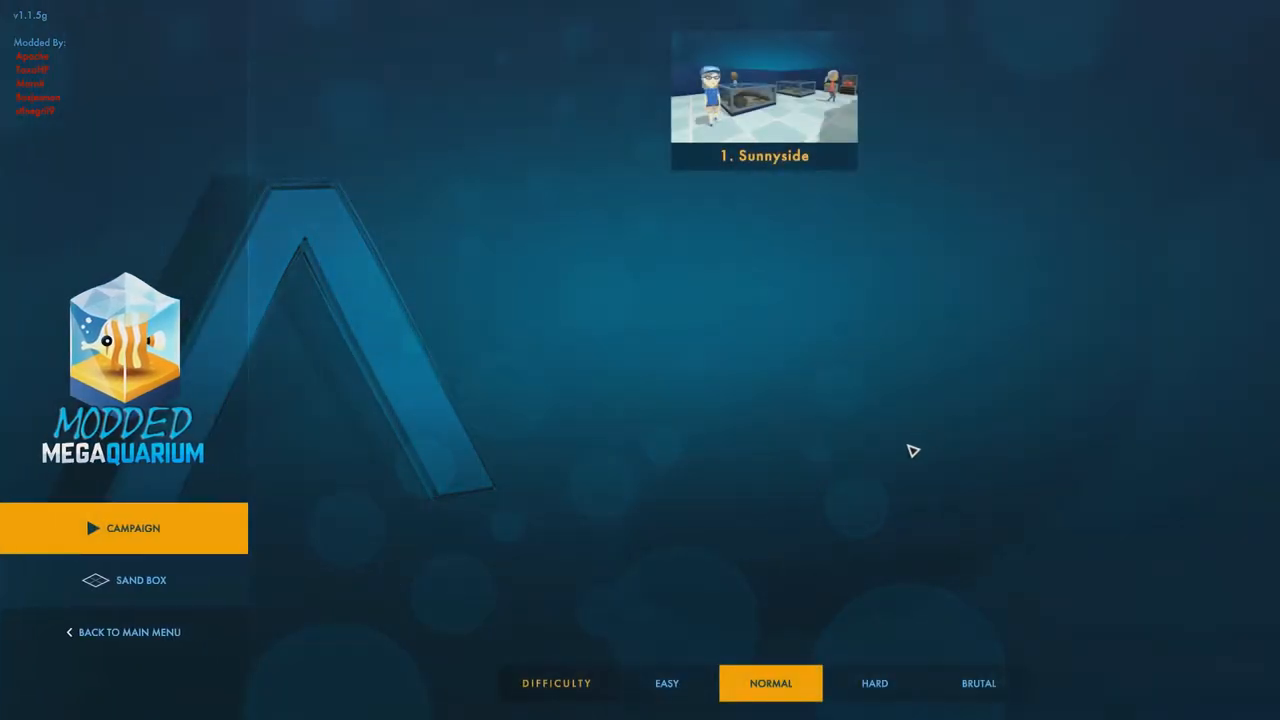
{"action": "mouse_move", "coordinate": [780, 180]}
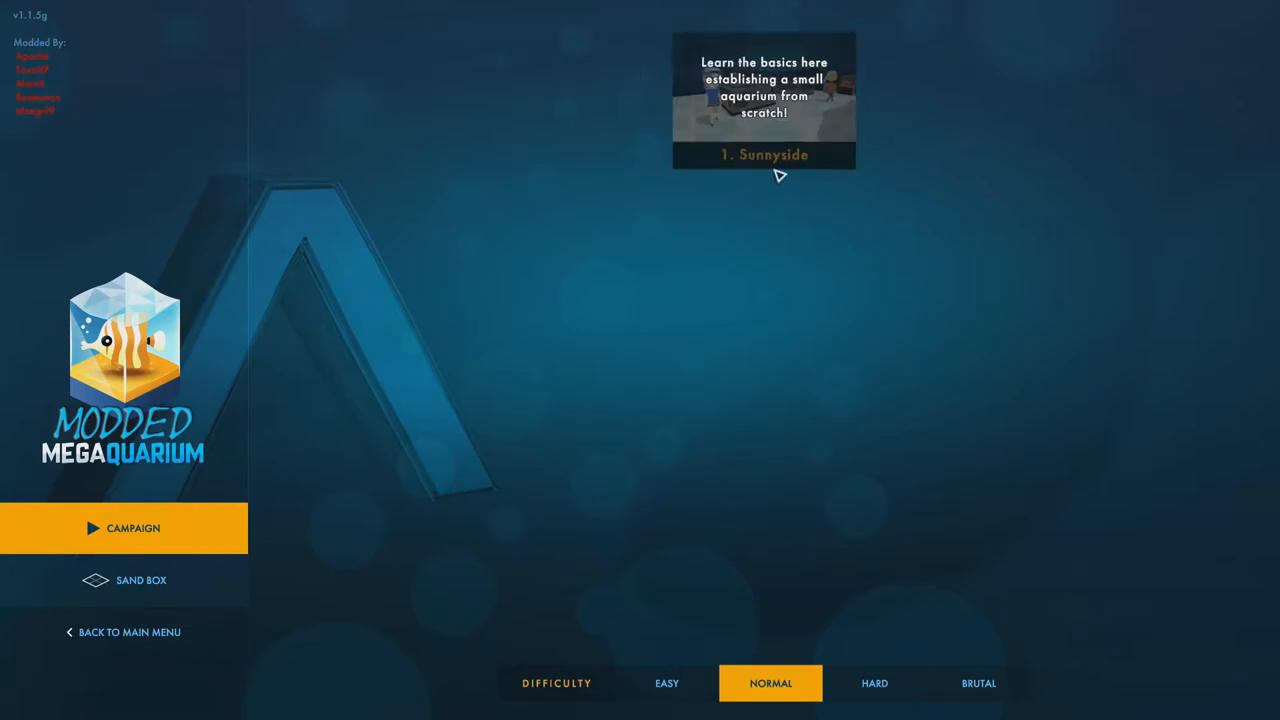
{"action": "mouse_move", "coordinate": [744, 318]}
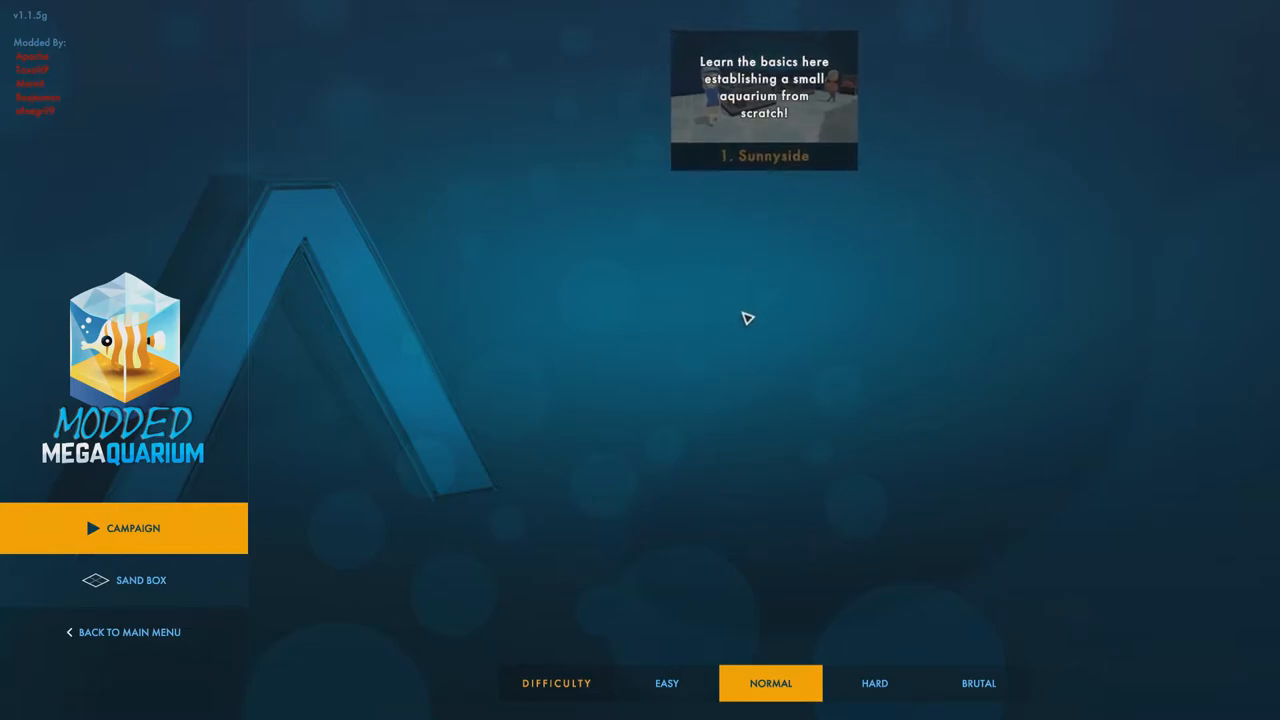
Launch the Sunnyside level, dismiss the welcome and research notices, and complete the camera objectives.
{"action": "left_click", "coordinate": [764, 100]}
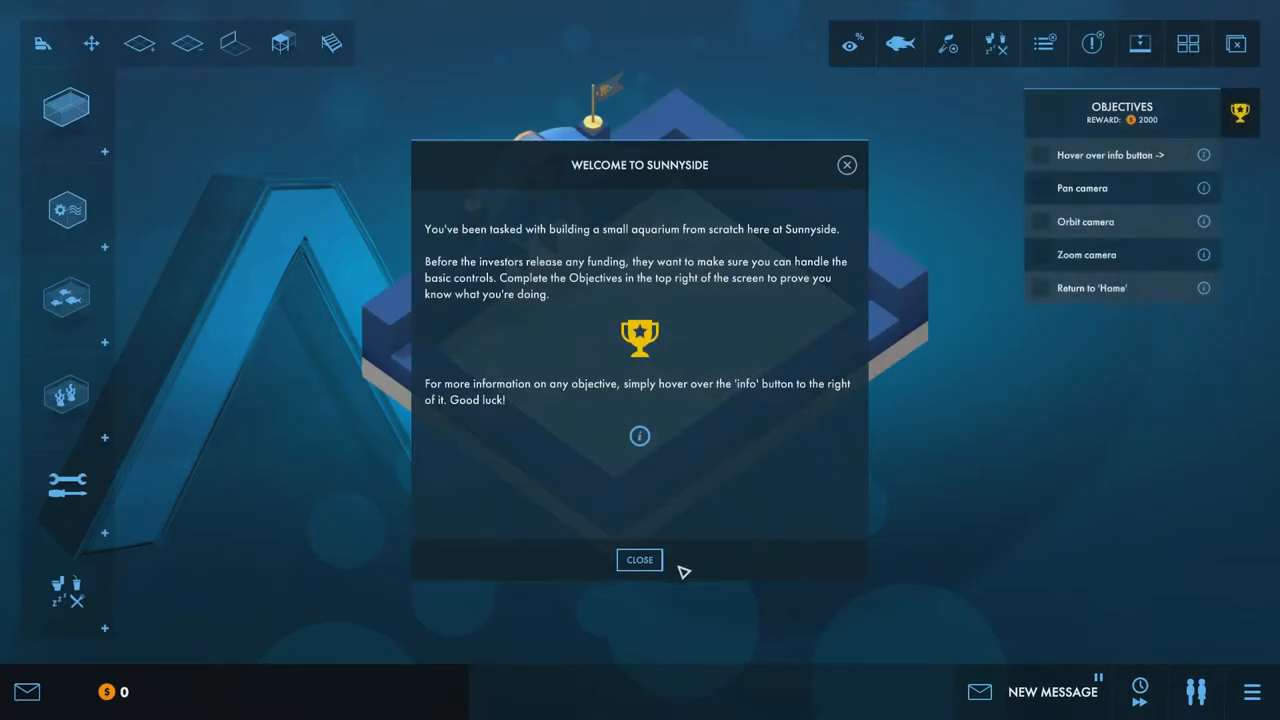
{"action": "left_click", "coordinate": [638, 560]}
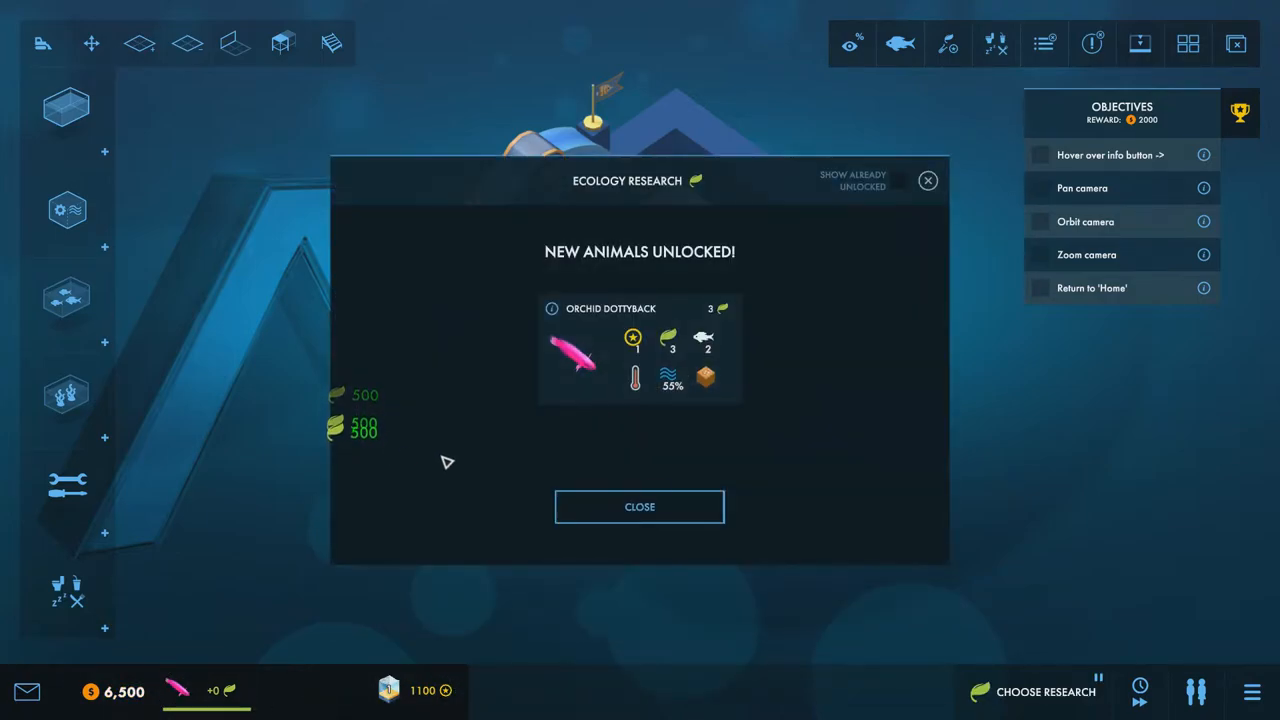
{"action": "left_click", "coordinate": [640, 506]}
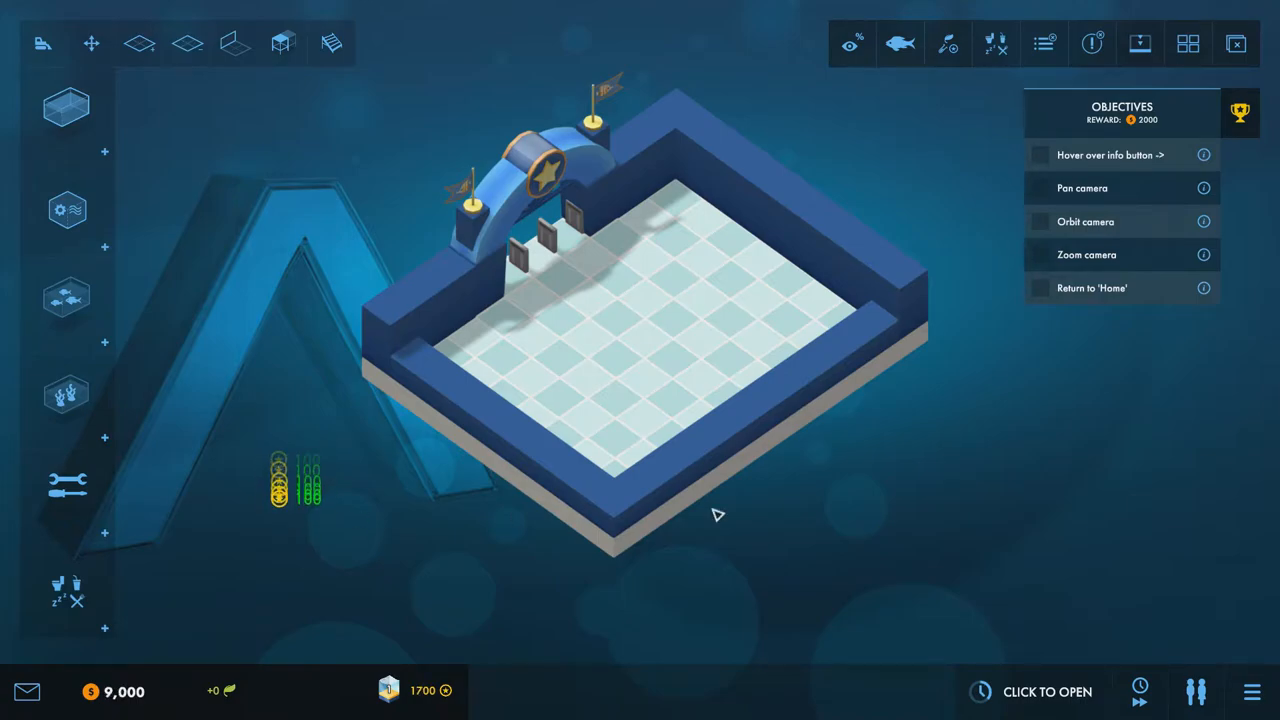
{"action": "mouse_move", "coordinate": [1204, 156]}
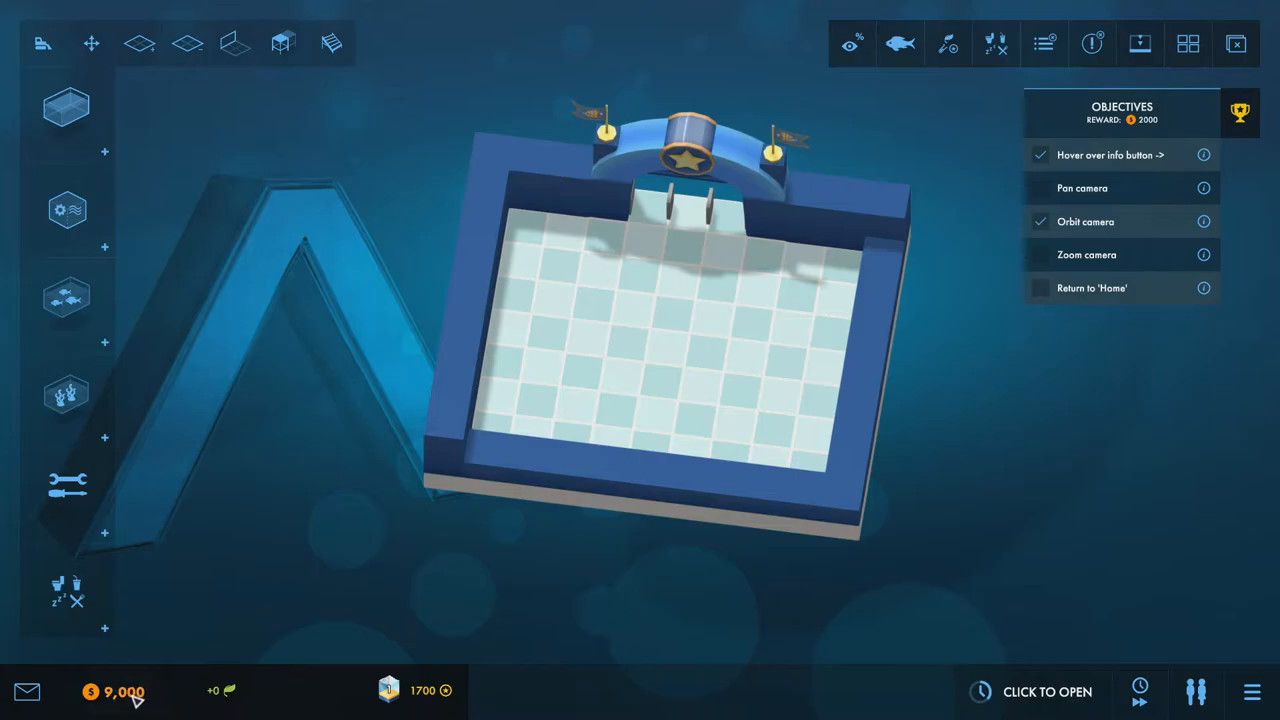
{"action": "left_click", "coordinate": [64, 298]}
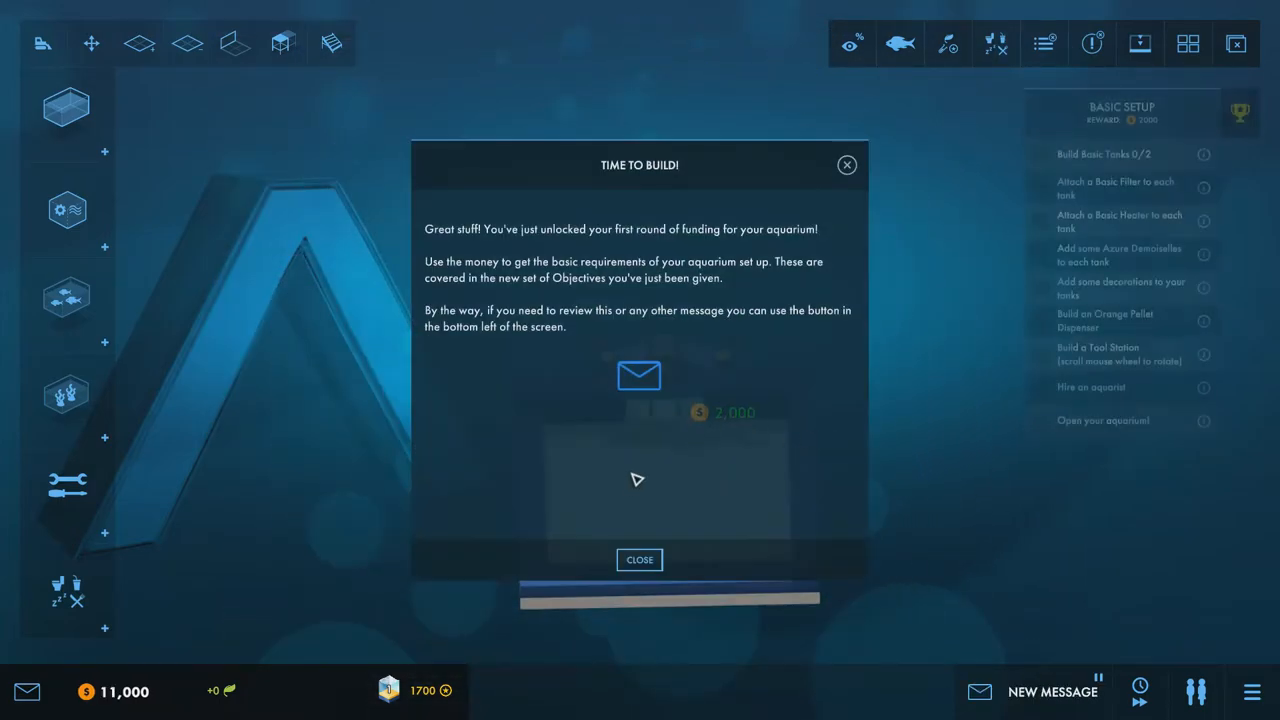
Dismiss the build message, build a basic tank and attach a basic filter to it.
{"action": "left_click", "coordinate": [640, 560]}
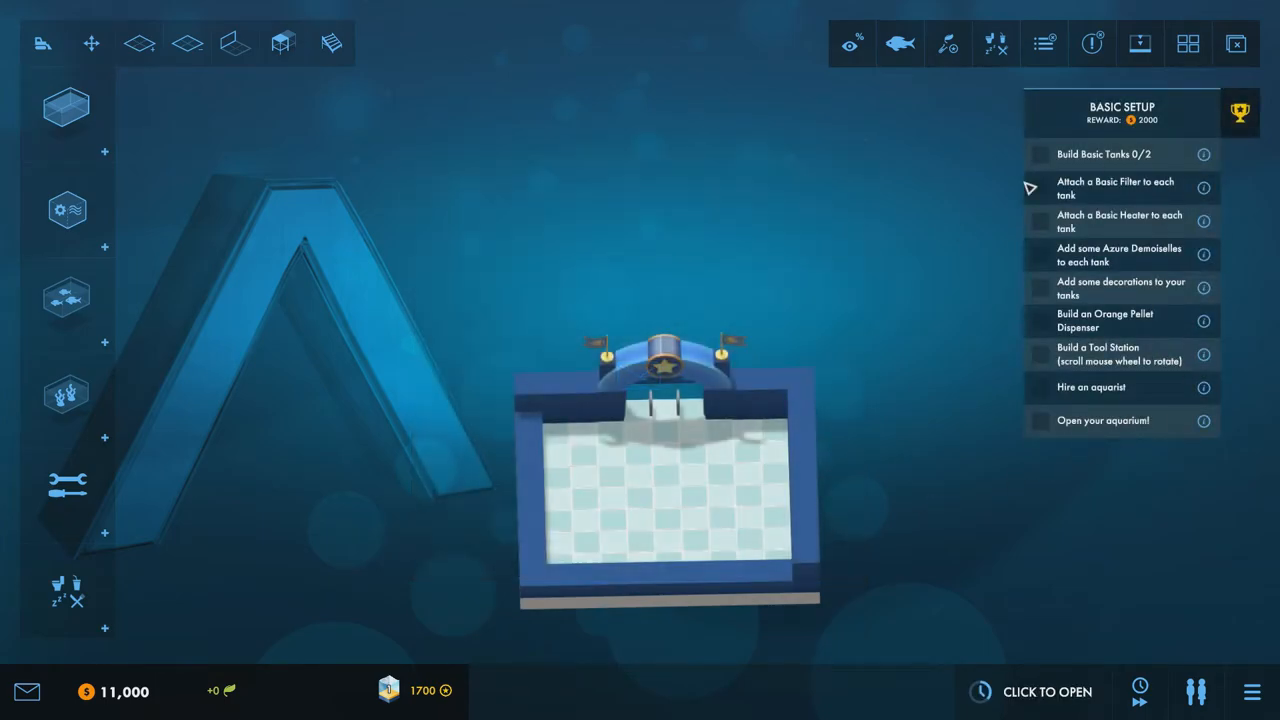
{"action": "left_click", "coordinate": [68, 110]}
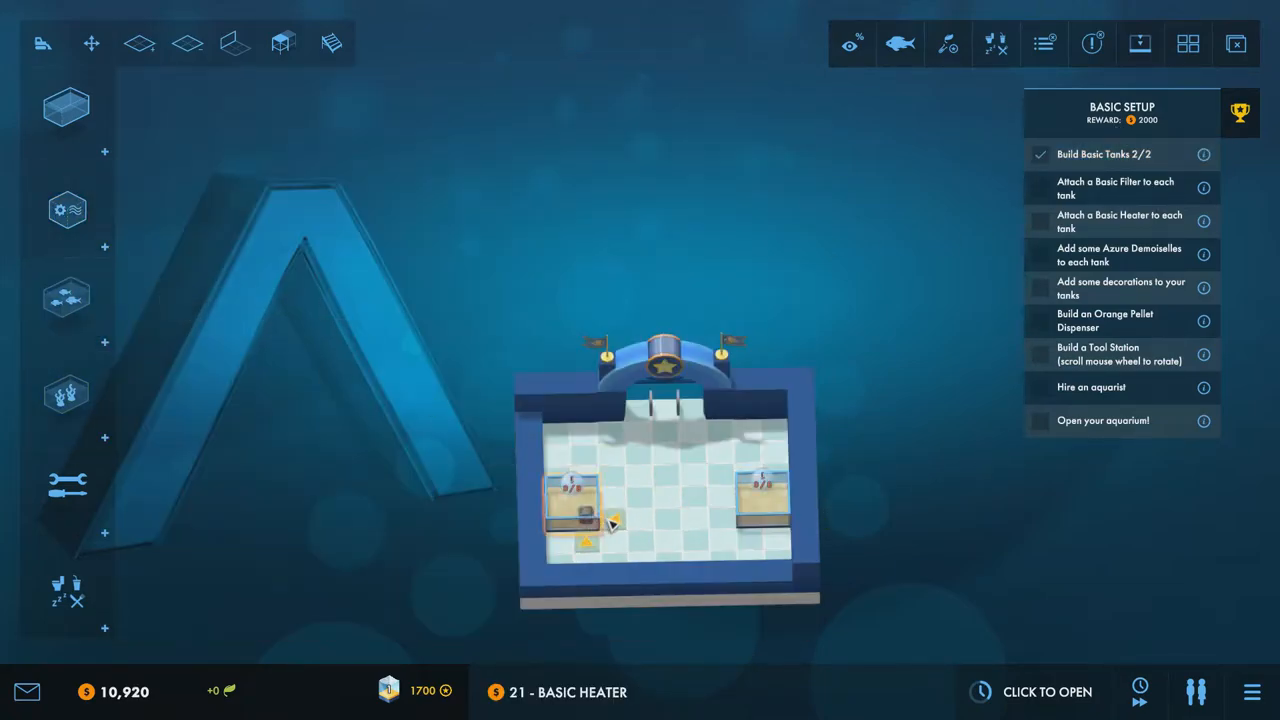
{"action": "left_click", "coordinate": [64, 210]}
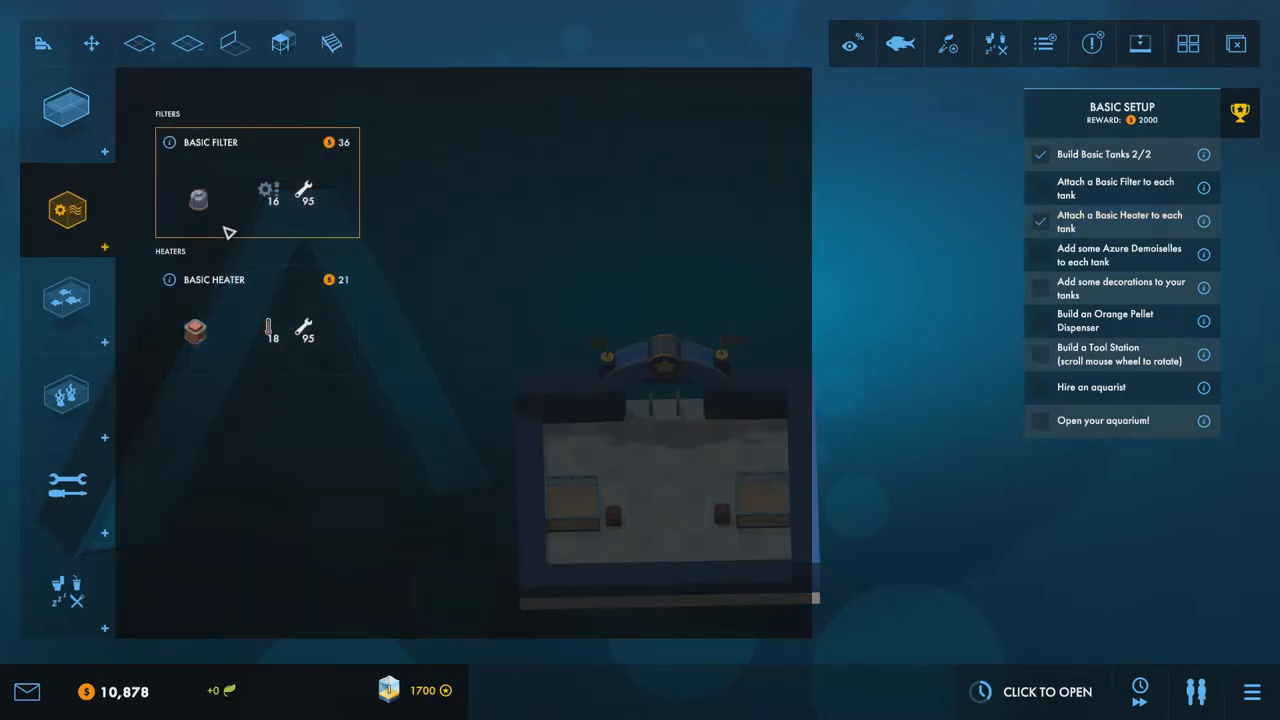
{"action": "left_click", "coordinate": [196, 198]}
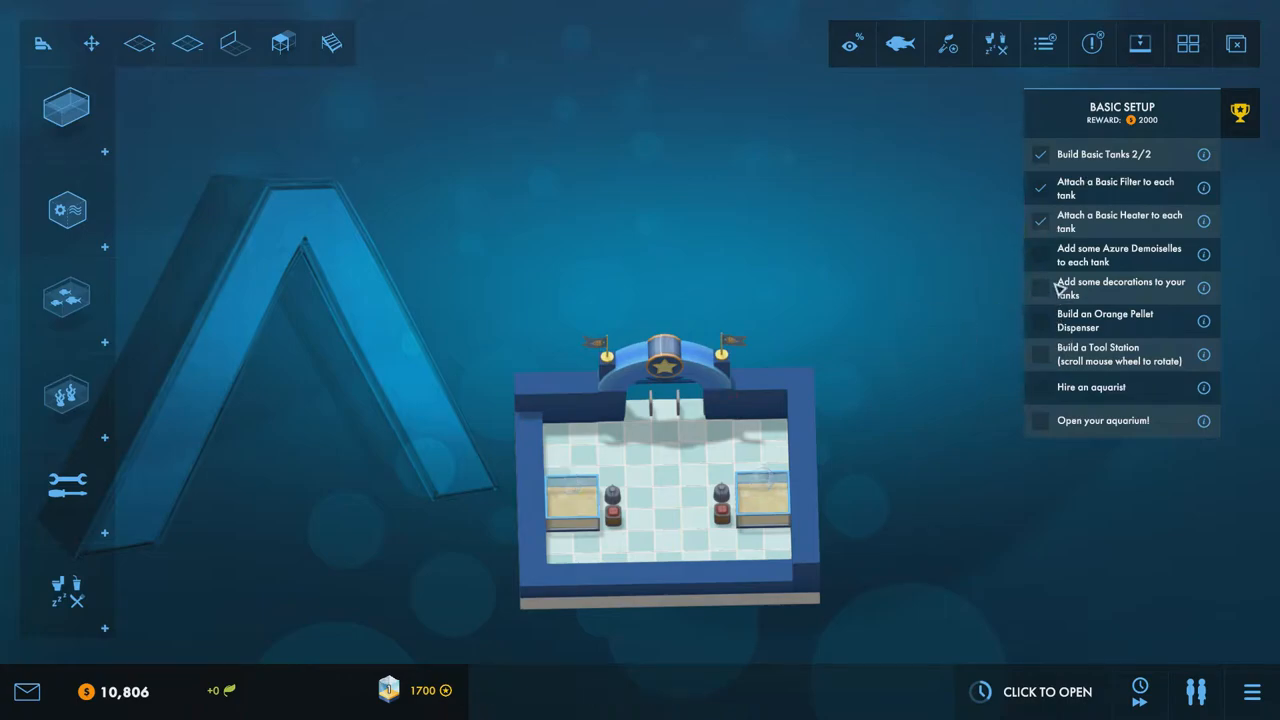
{"action": "left_click", "coordinate": [66, 300]}
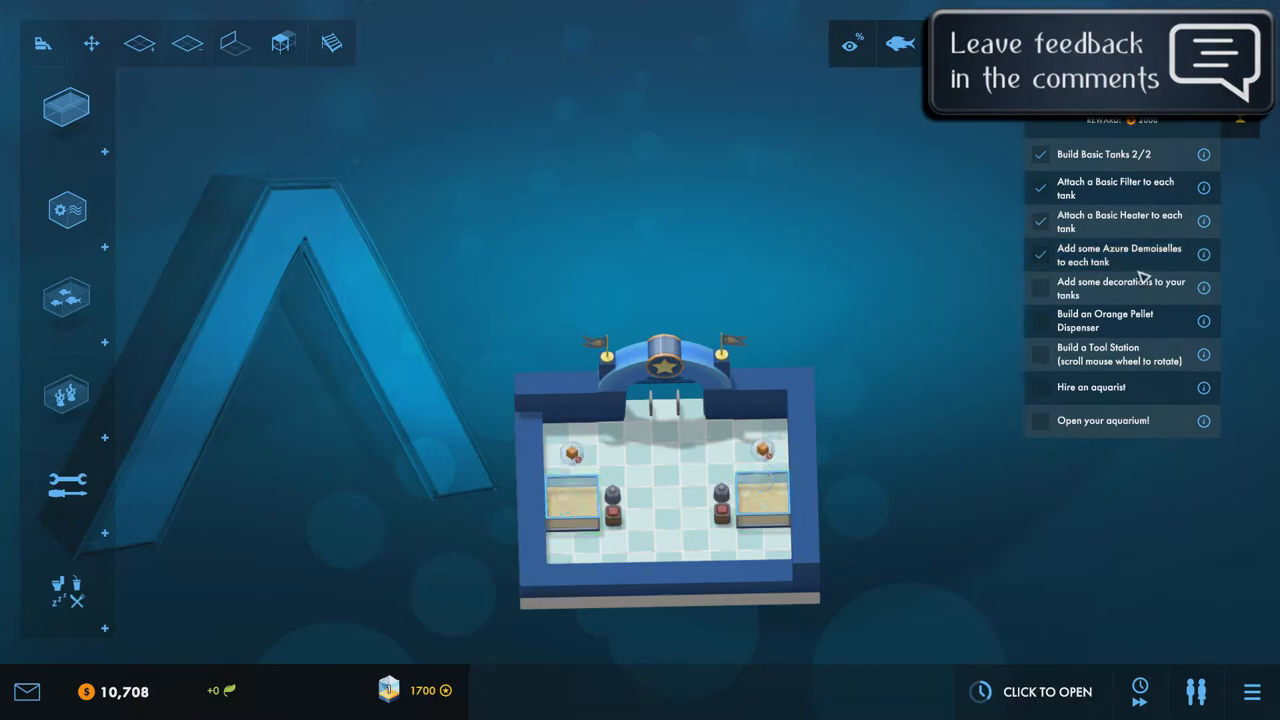
Add a sea lettuce decoration to the tank and place the orange pellet dispenser.
{"action": "left_click", "coordinate": [68, 210]}
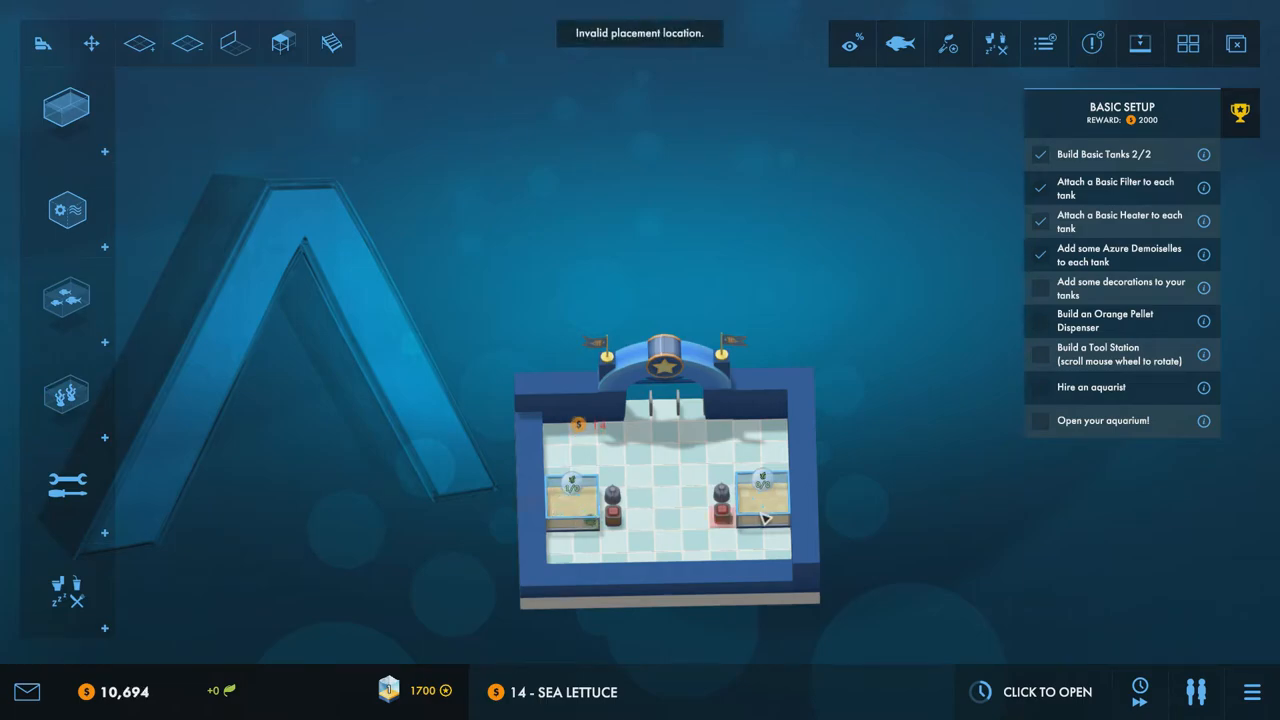
{"action": "left_click", "coordinate": [66, 210]}
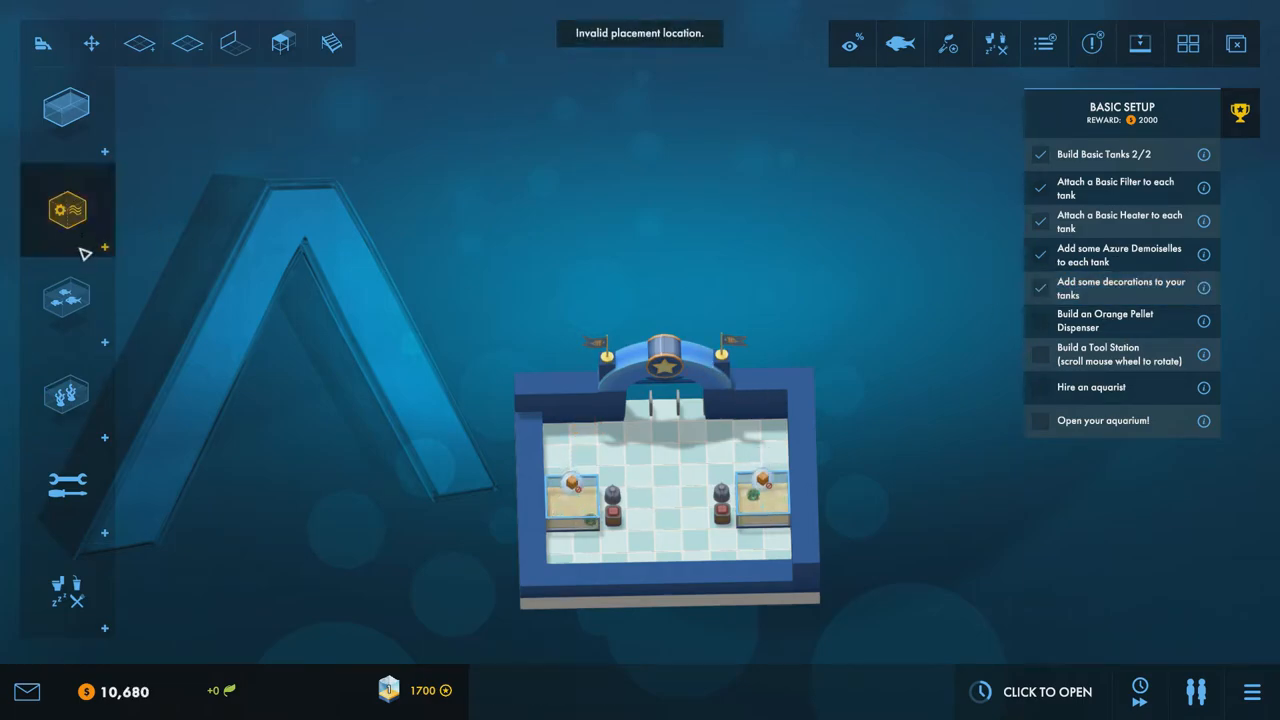
{"action": "left_click", "coordinate": [68, 208]}
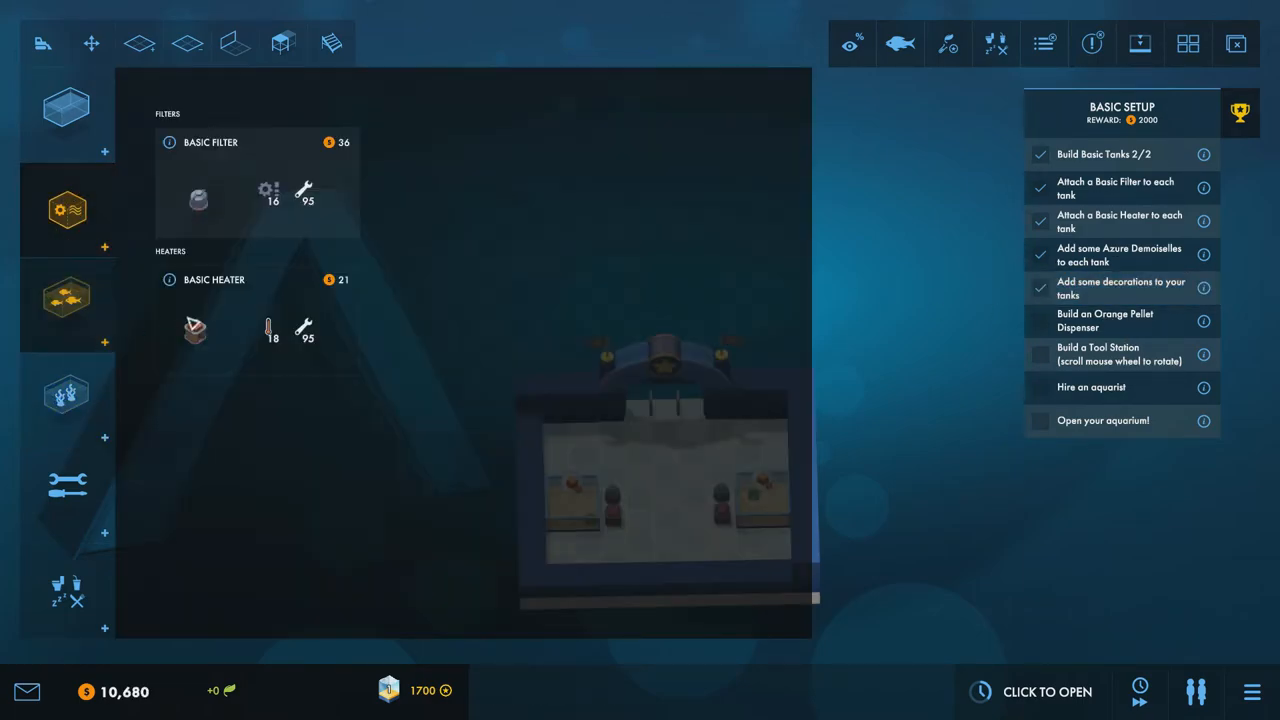
{"action": "left_click", "coordinate": [64, 488]}
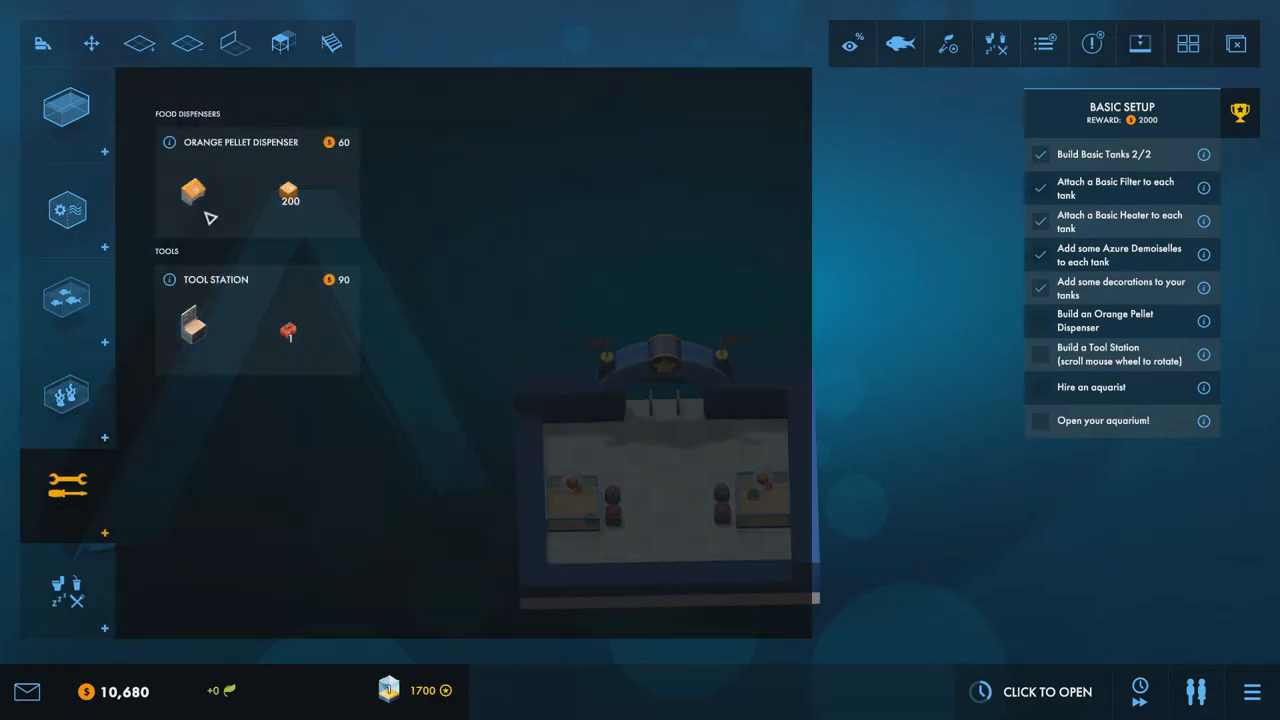
{"action": "left_click", "coordinate": [192, 190]}
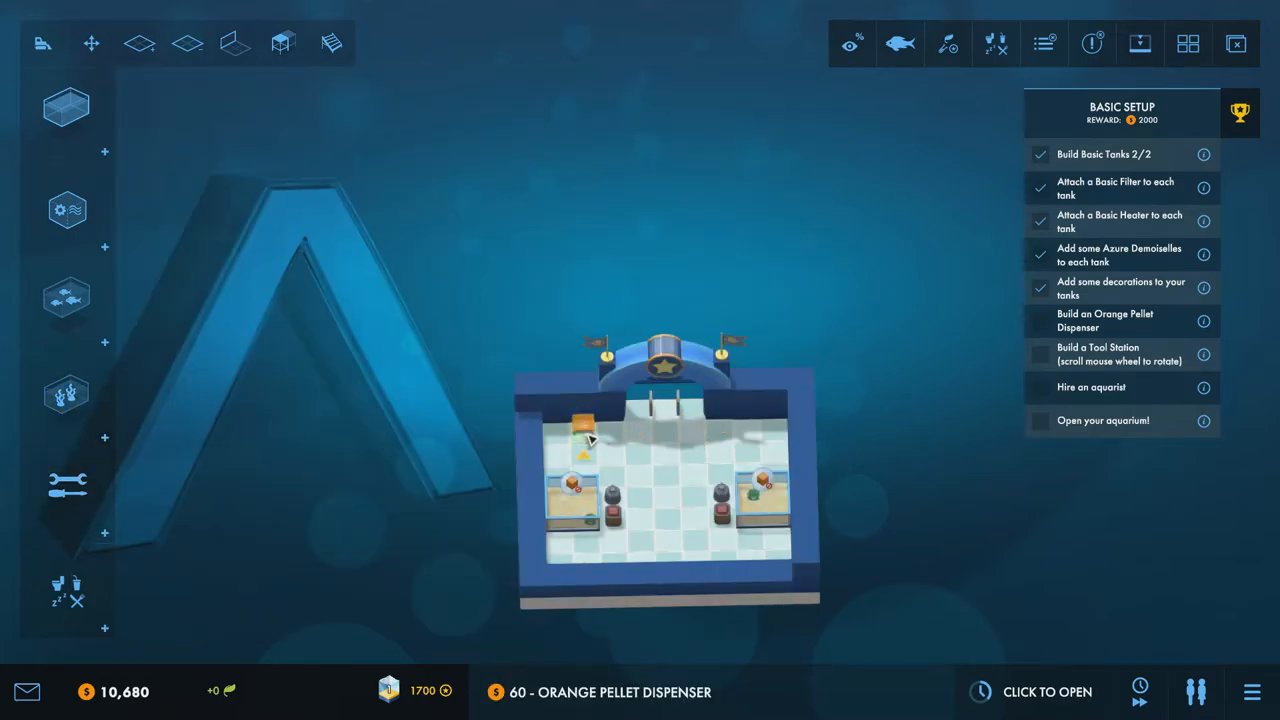
{"action": "left_click", "coordinate": [64, 492]}
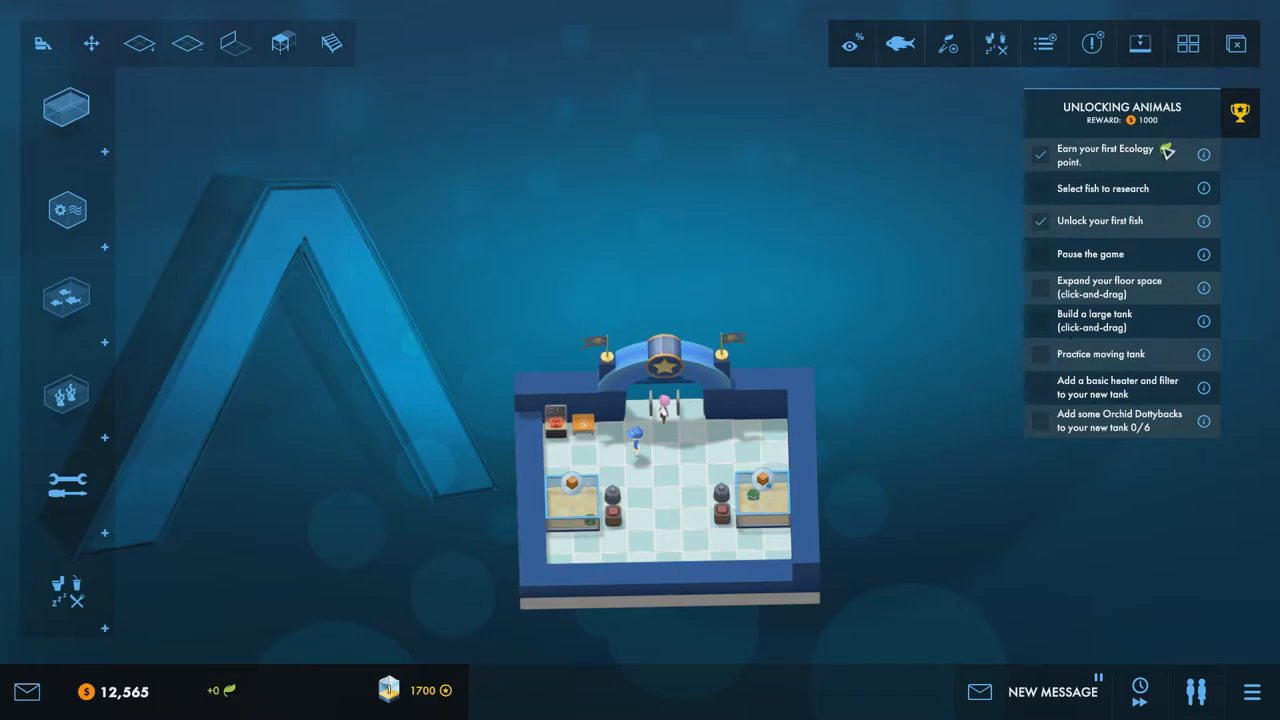
{"action": "mouse_move", "coordinate": [1092, 212]}
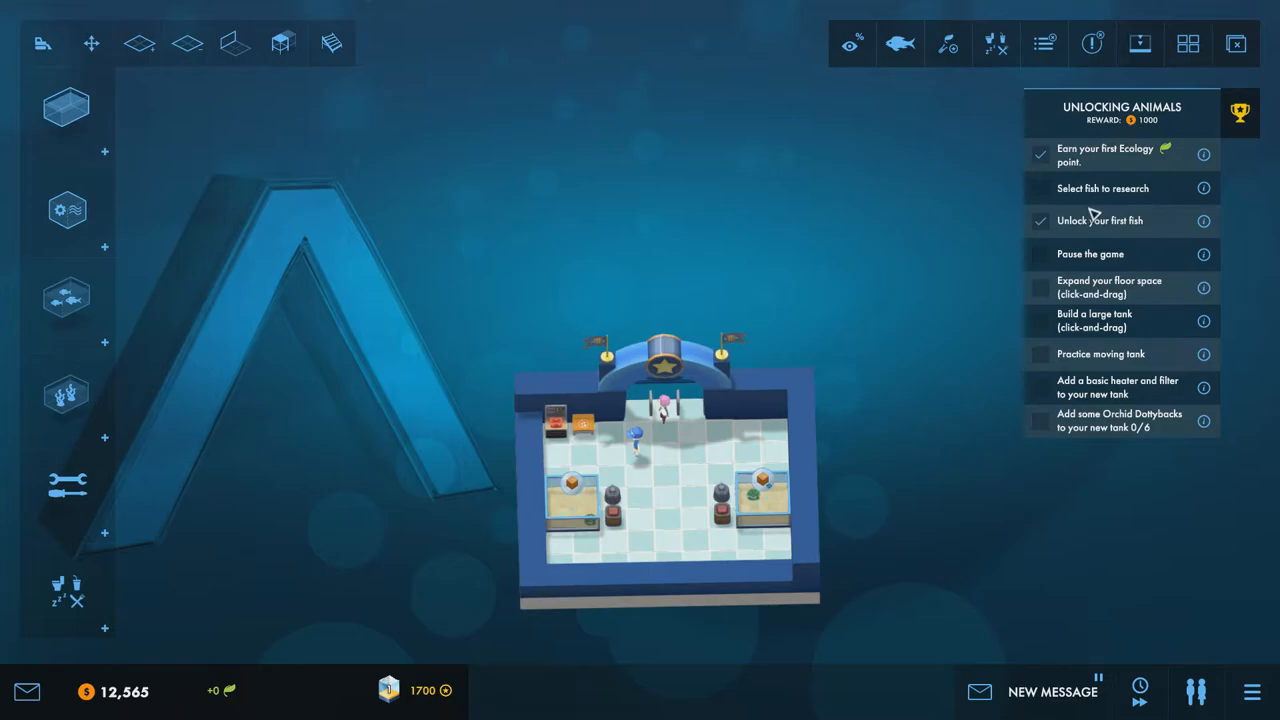
{"action": "mouse_move", "coordinate": [232, 688]}
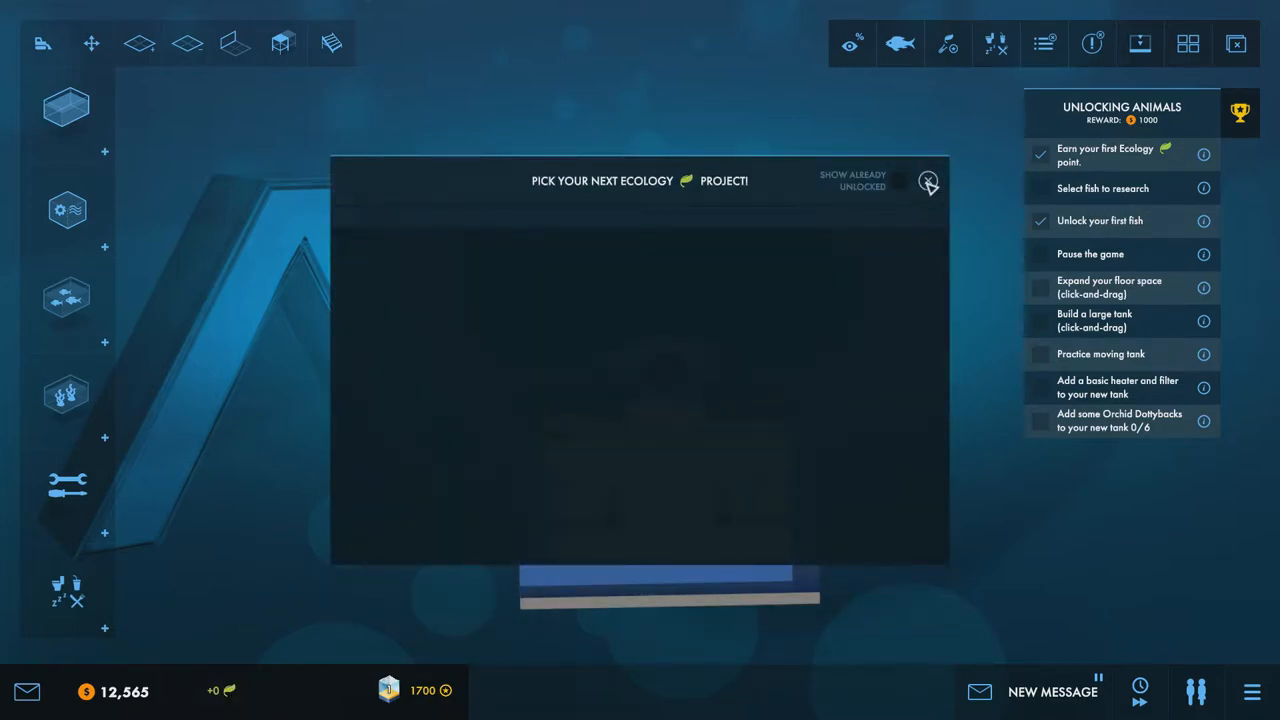
Choose an ecology research project and close the research window.
{"action": "left_click", "coordinate": [928, 182]}
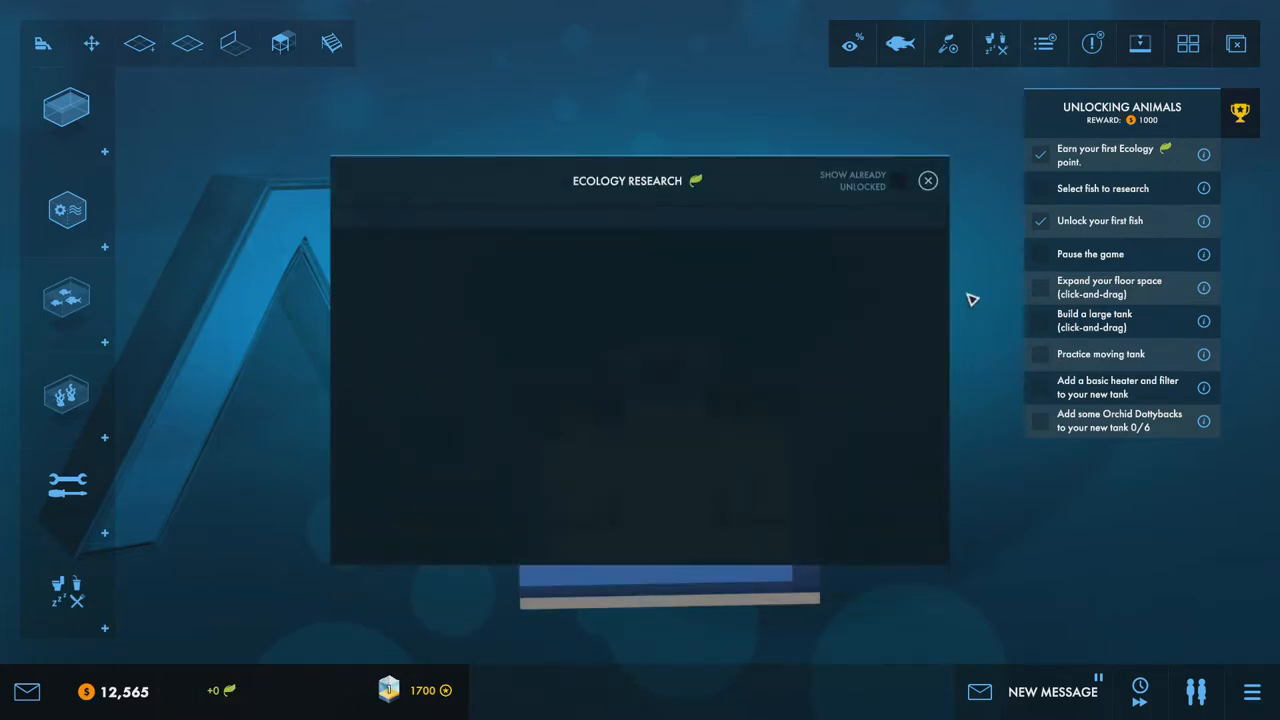
{"action": "mouse_move", "coordinate": [1048, 180]}
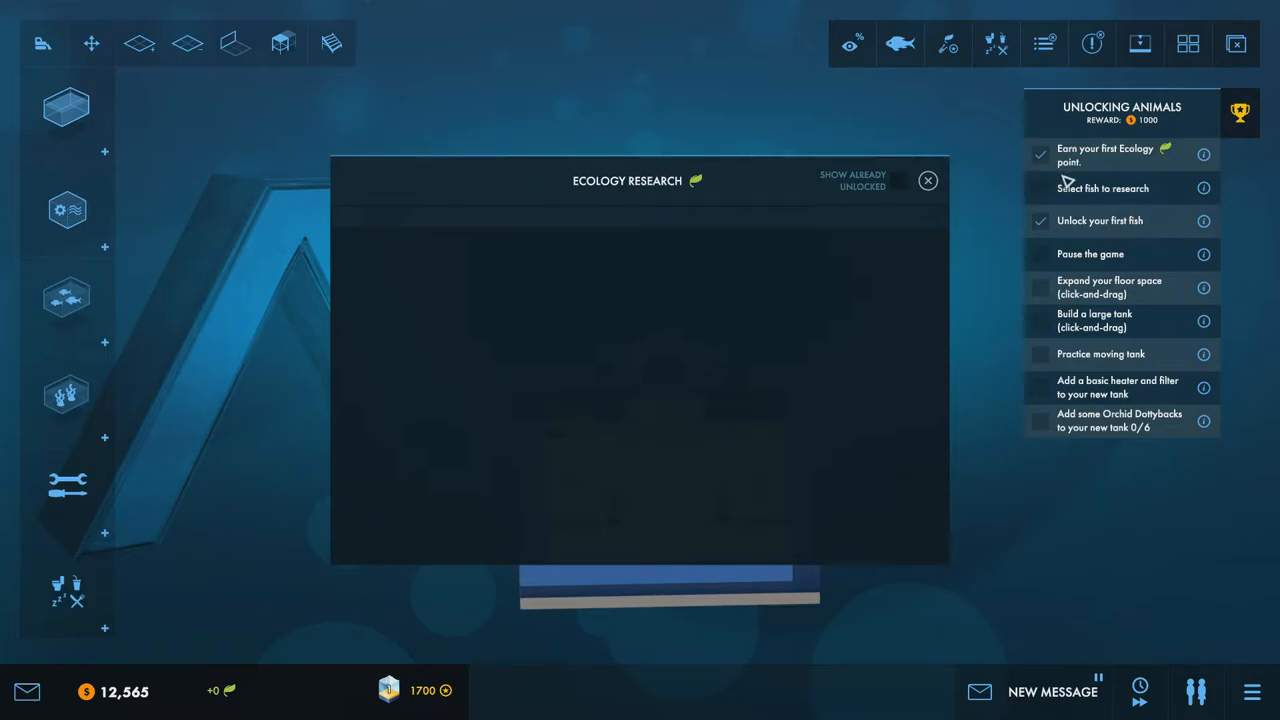
{"action": "mouse_move", "coordinate": [940, 184]}
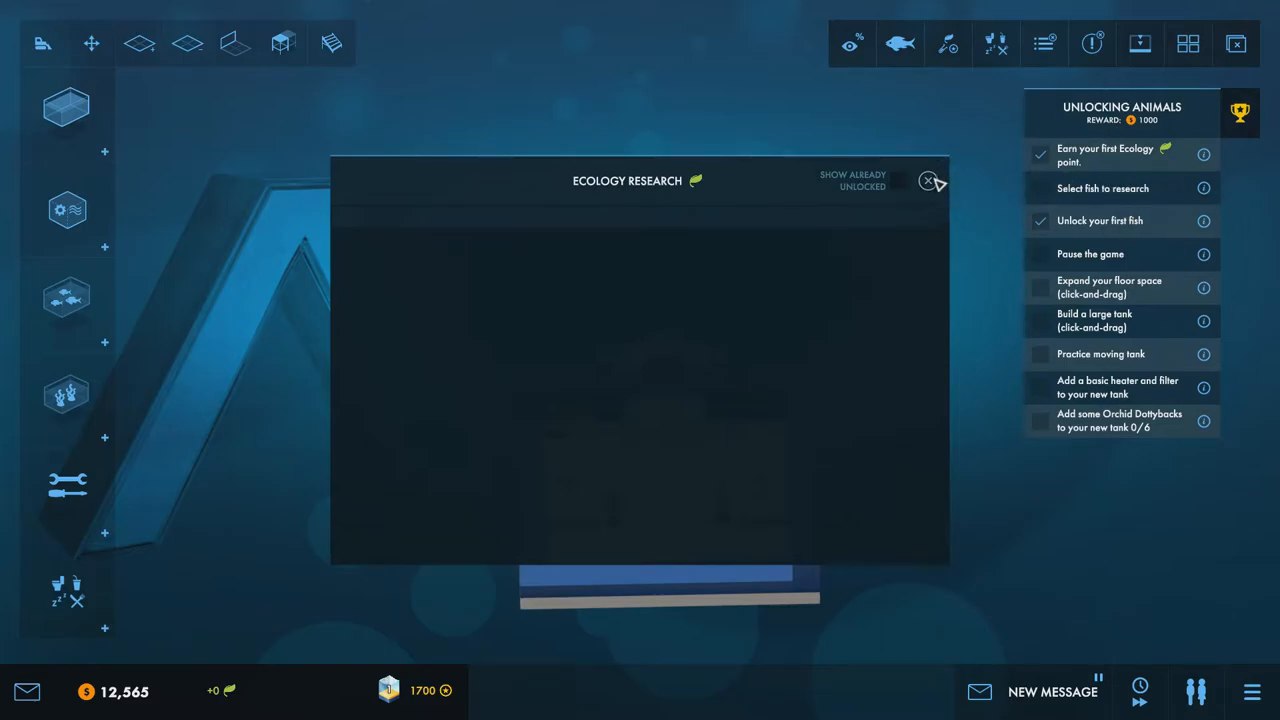
{"action": "left_click", "coordinate": [928, 180]}
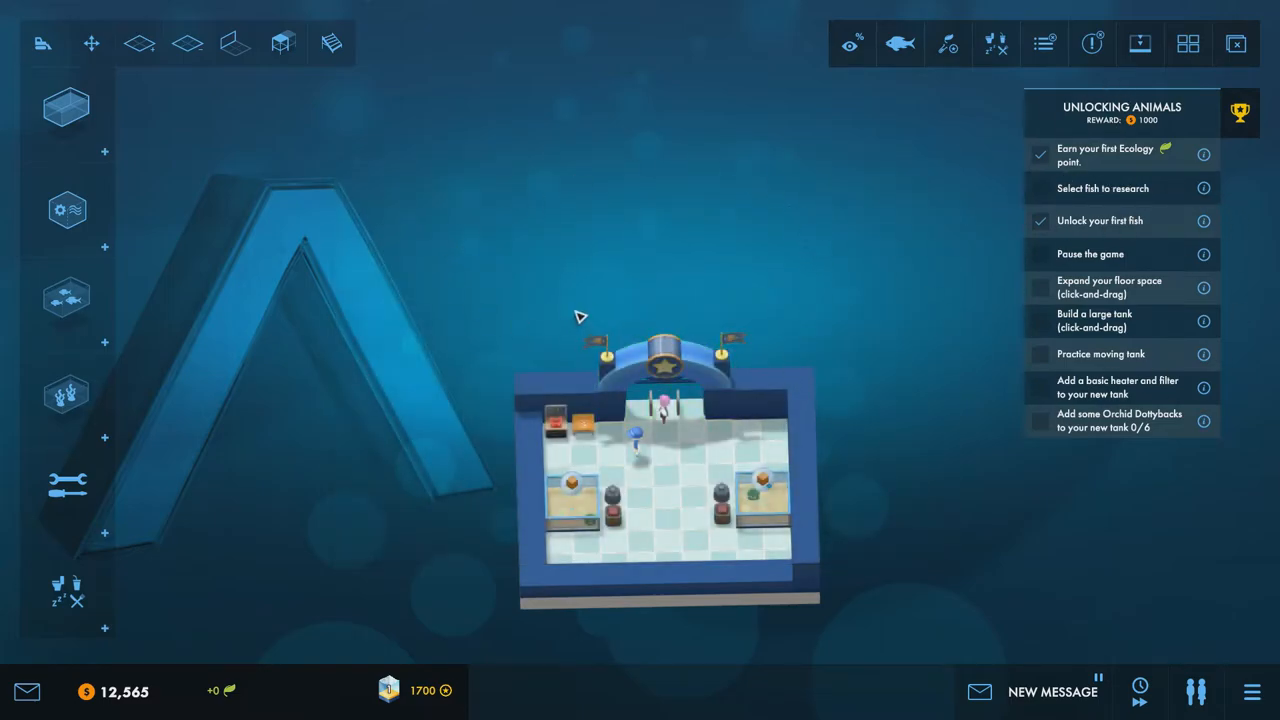
{"action": "mouse_move", "coordinate": [1060, 138]}
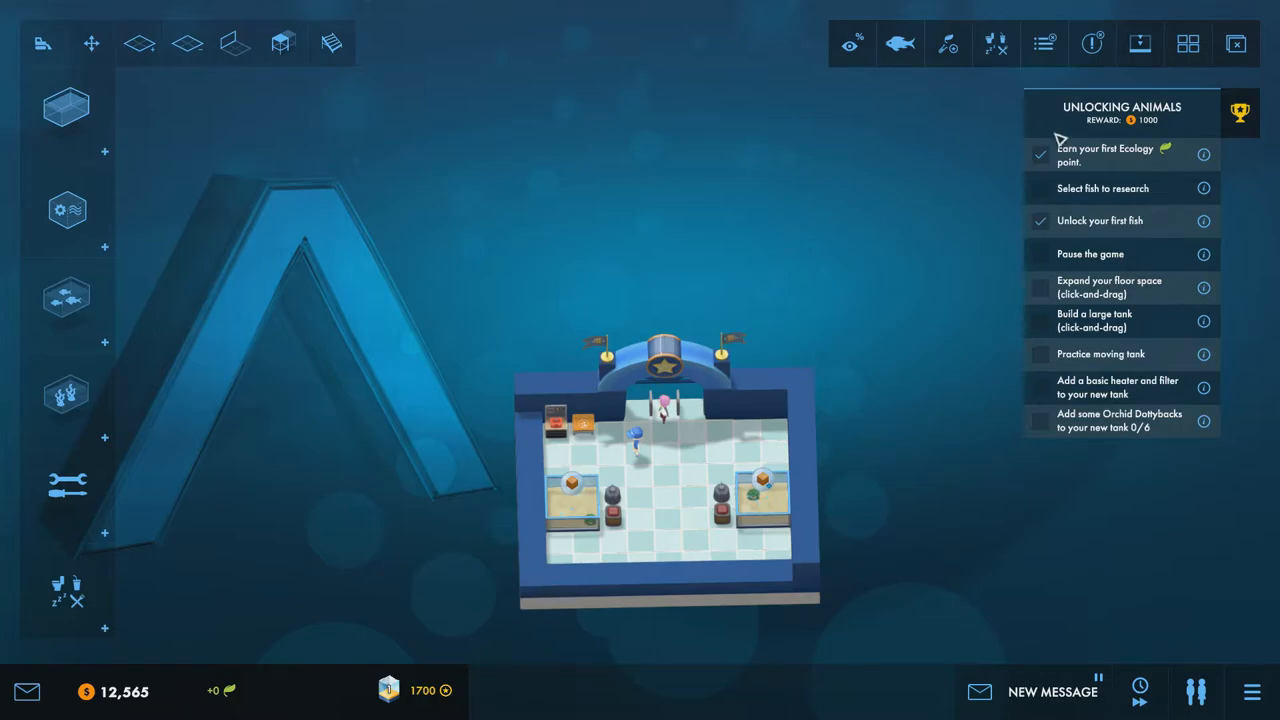
{"action": "mouse_move", "coordinate": [848, 362]}
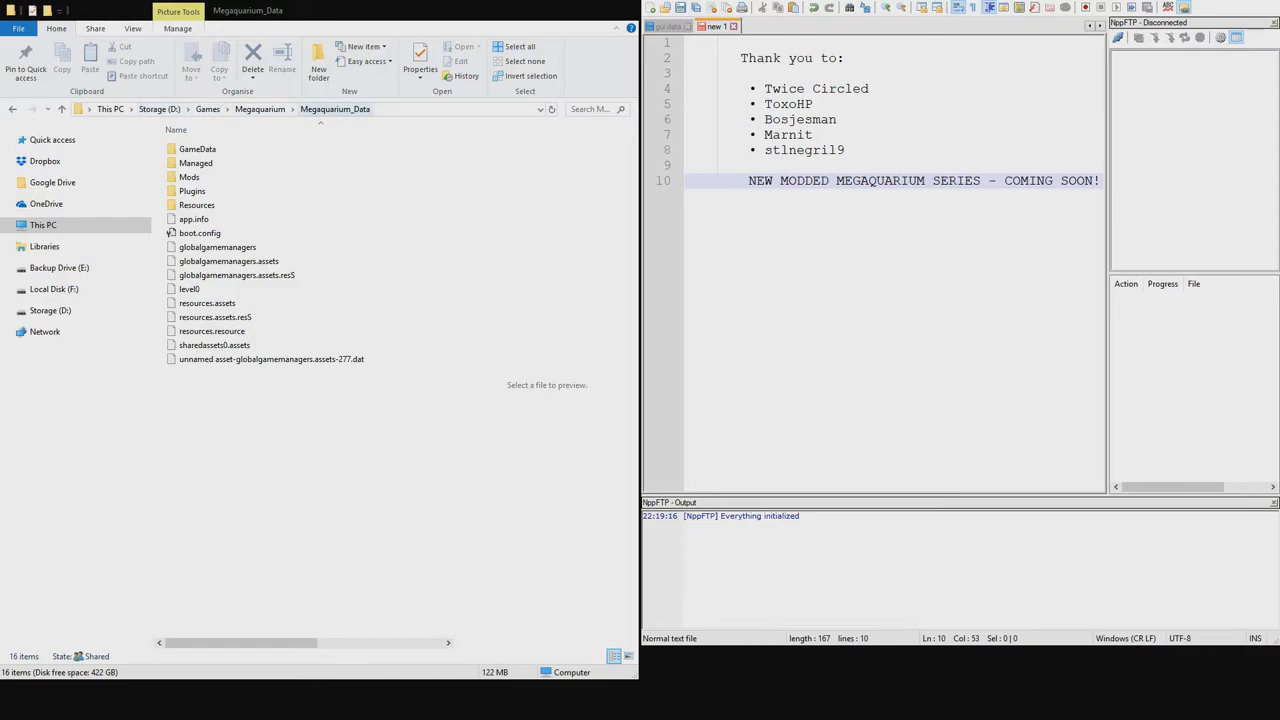
Navigate into GameData and then its Data folder inside Megaquarium_Data.
{"action": "left_click", "coordinate": [188, 176]}
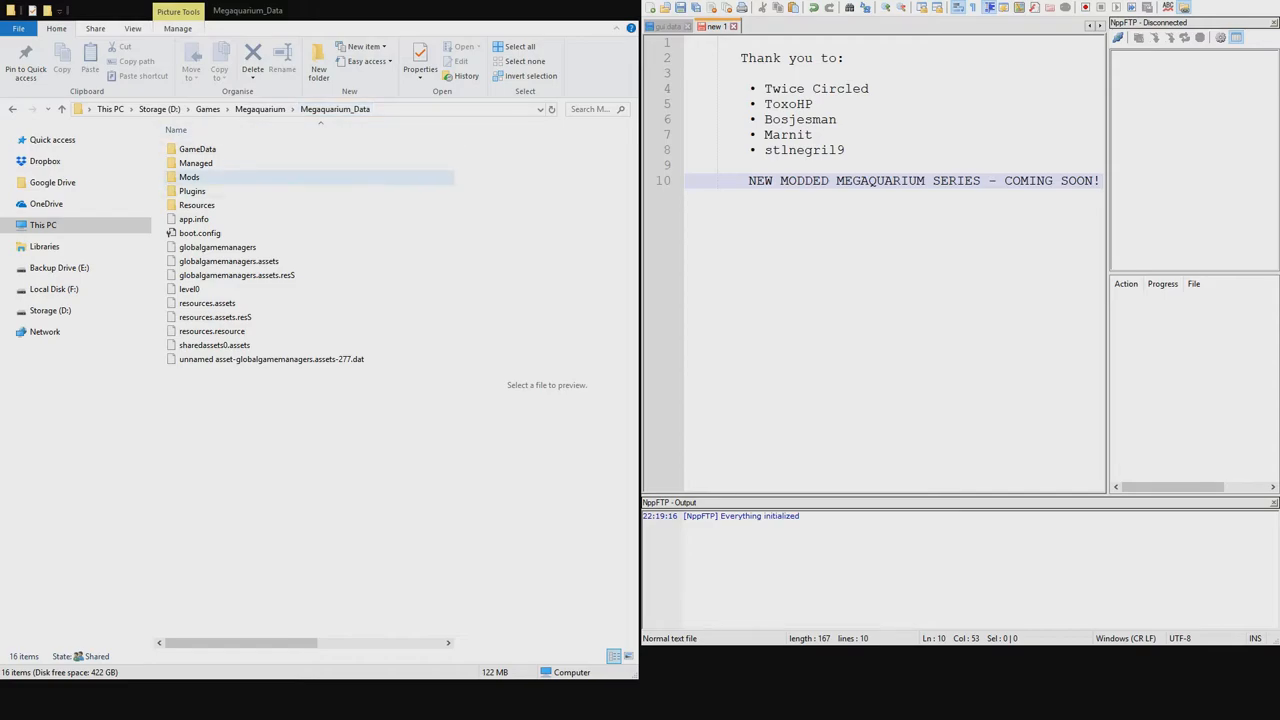
{"action": "left_click", "coordinate": [196, 148]}
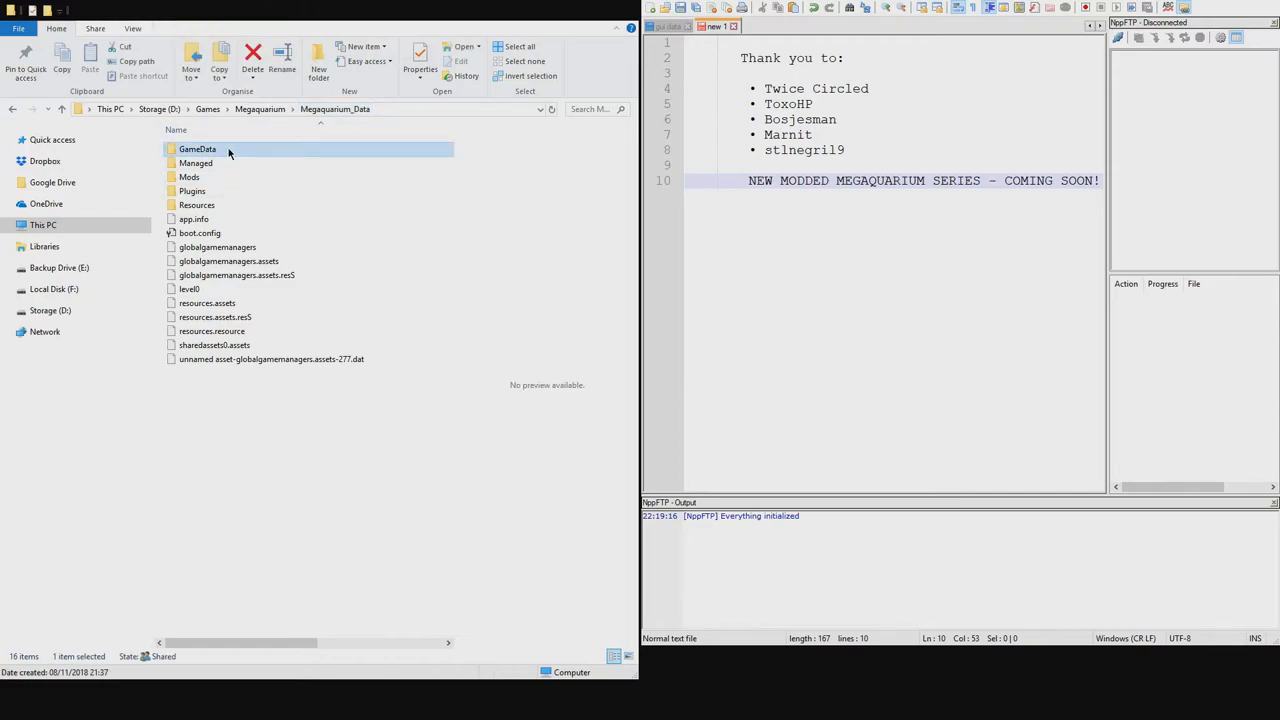
{"action": "double_click", "coordinate": [196, 148]}
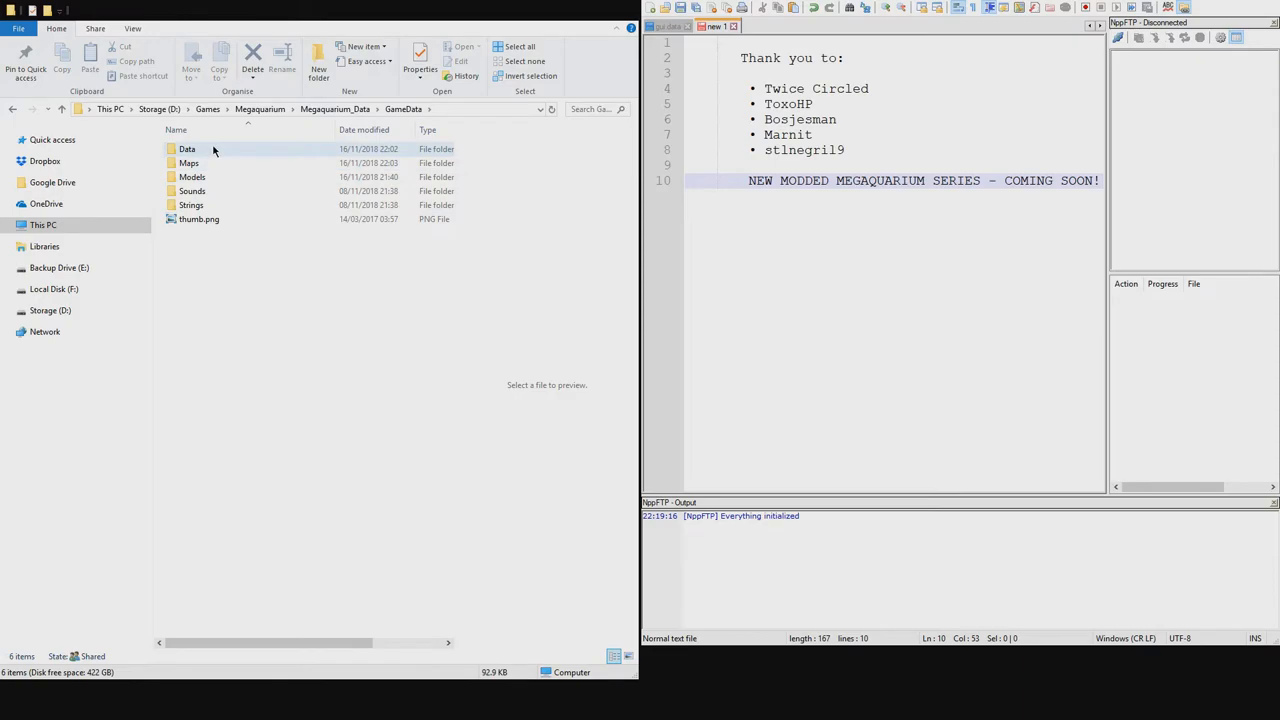
{"action": "double_click", "coordinate": [188, 148]}
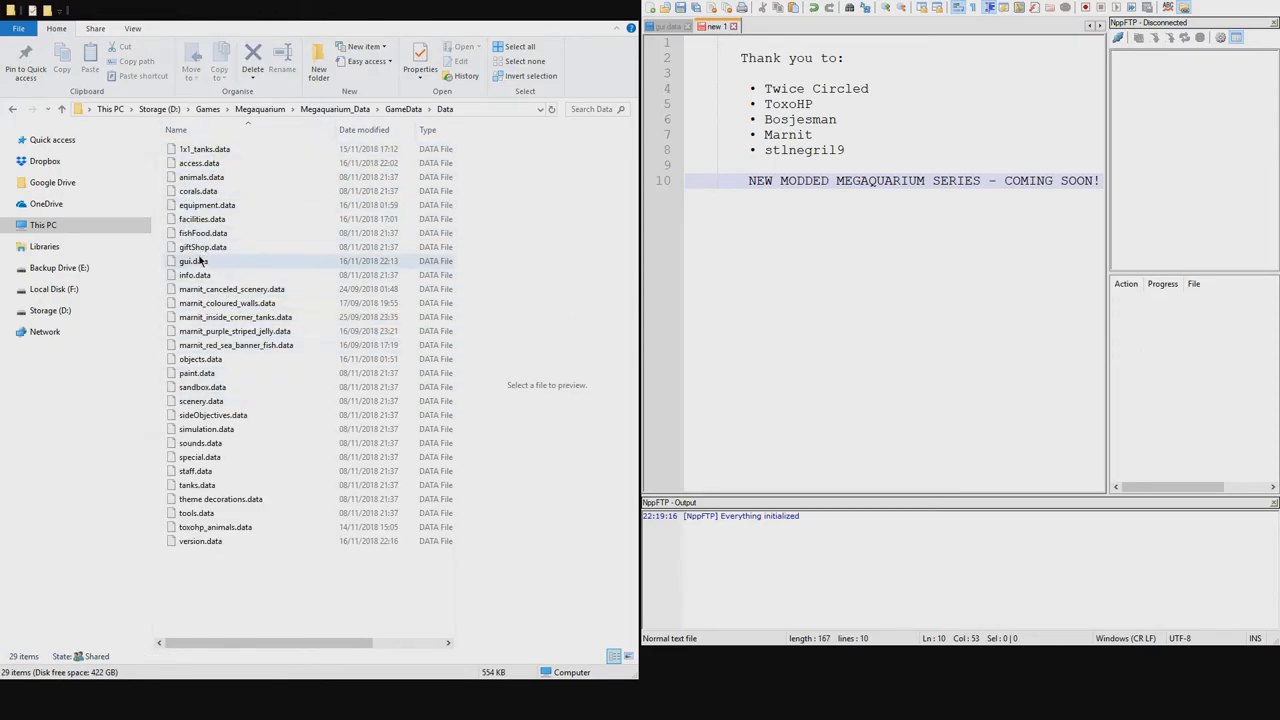
Edit gui.data in Notepad++ so the cheats and debug values read true instead of false.
{"action": "left_click", "coordinate": [192, 260]}
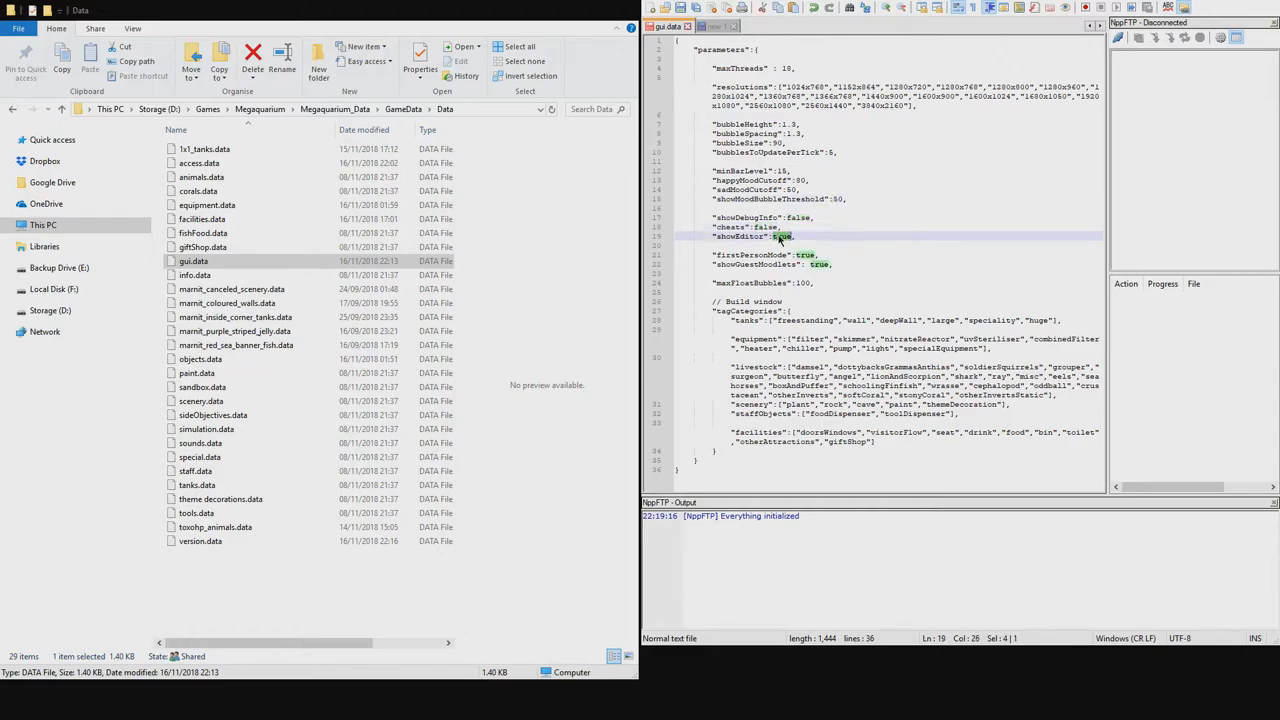
{"action": "type", "text": "false"}
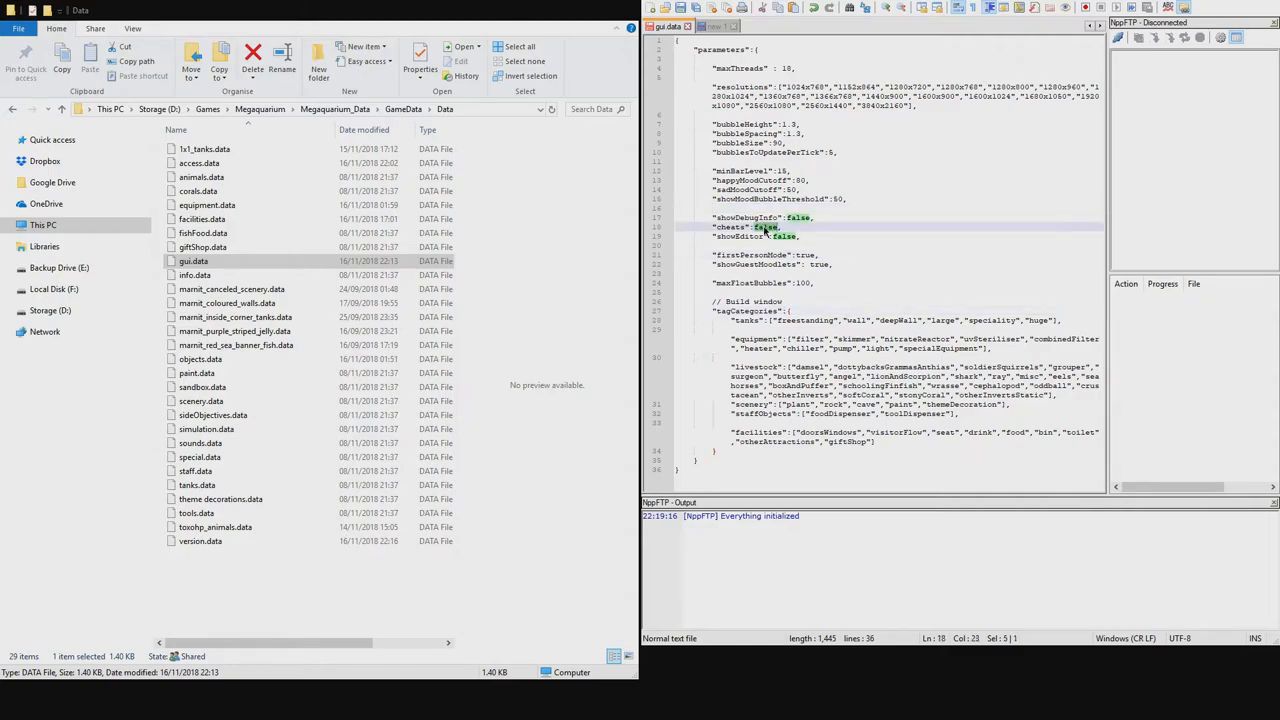
{"action": "type", "text": "true"}
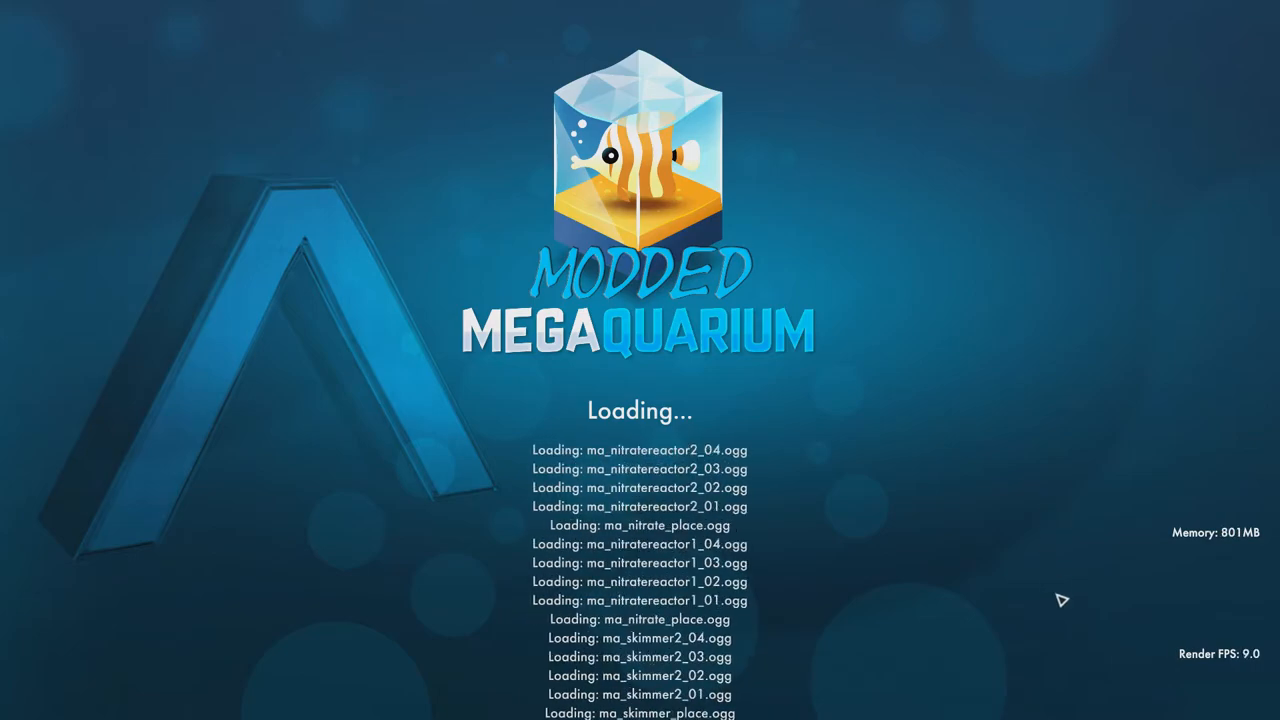
{"action": "mouse_move", "coordinate": [1104, 640]}
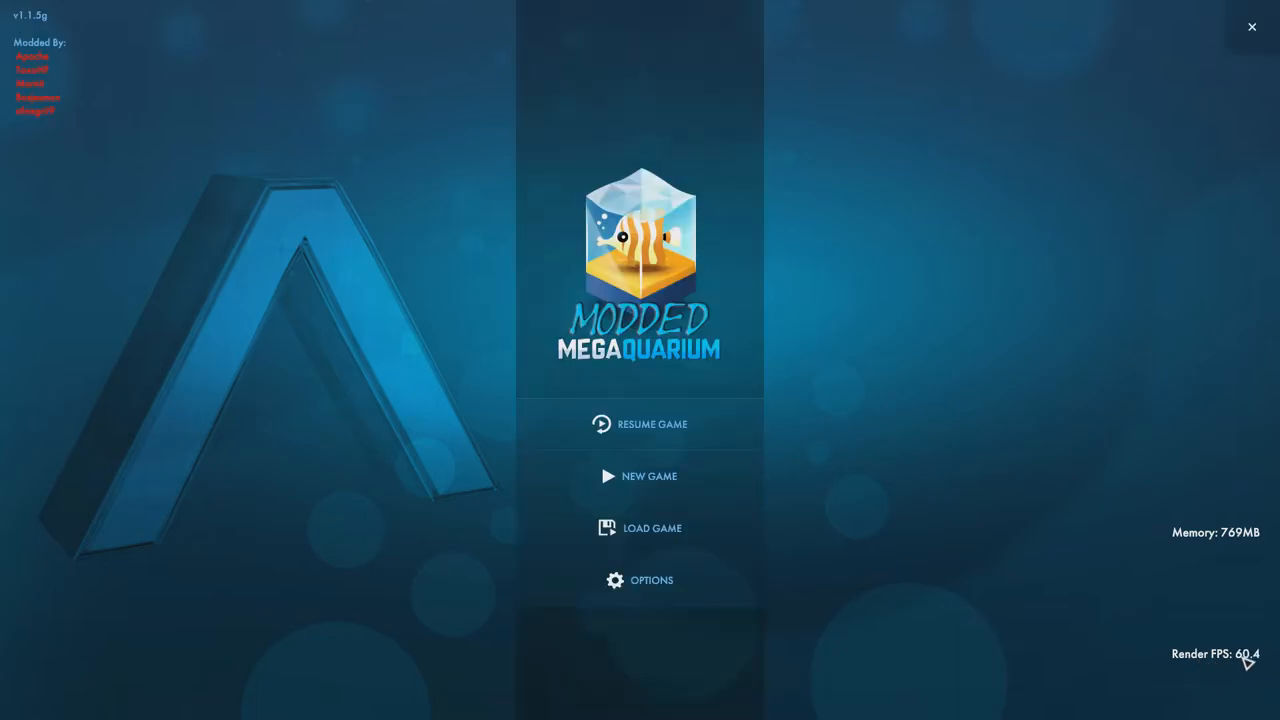
{"action": "mouse_move", "coordinate": [962, 388]}
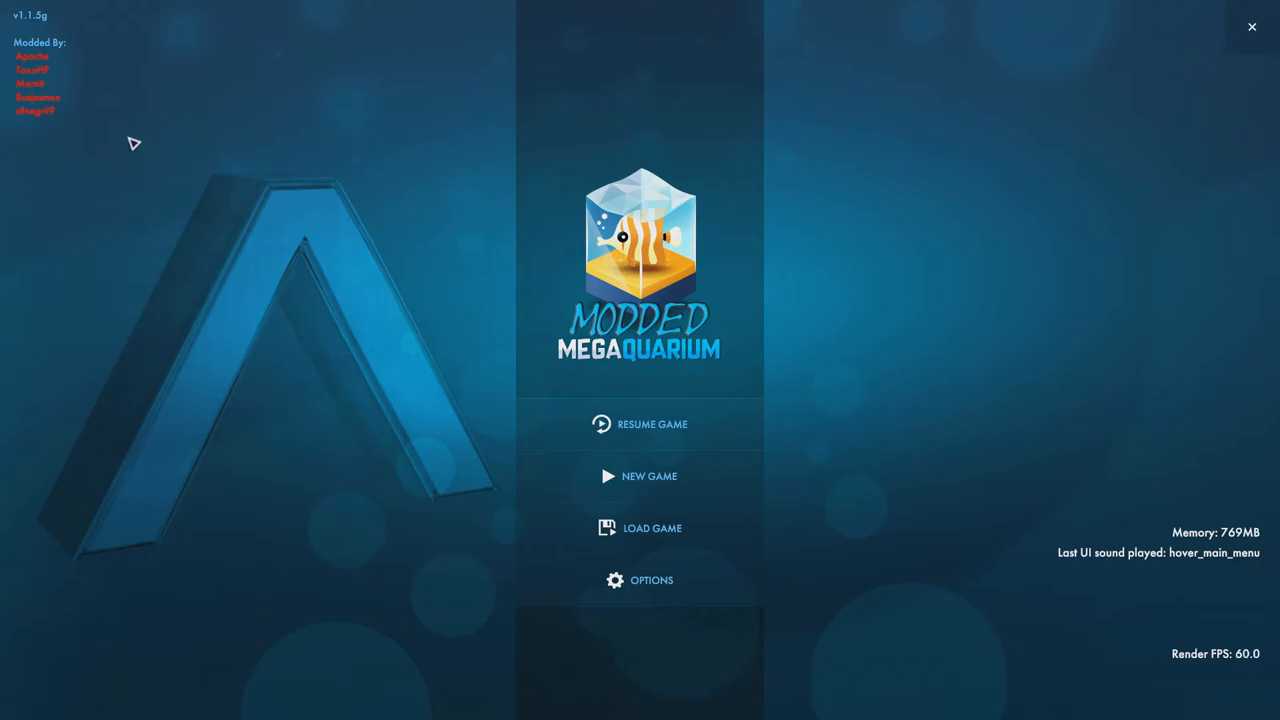
{"action": "mouse_move", "coordinate": [696, 440]}
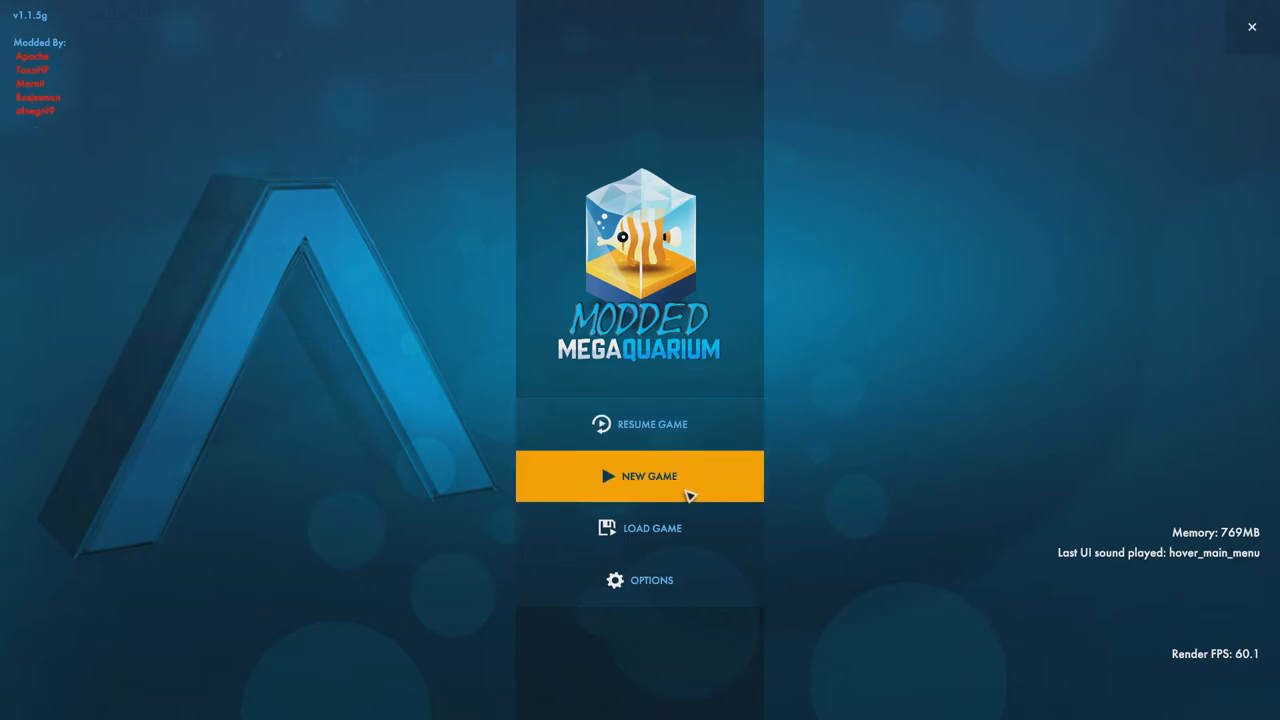
Begin a new sandbox game with its settings and land in the empty aquarium.
{"action": "left_click", "coordinate": [640, 476]}
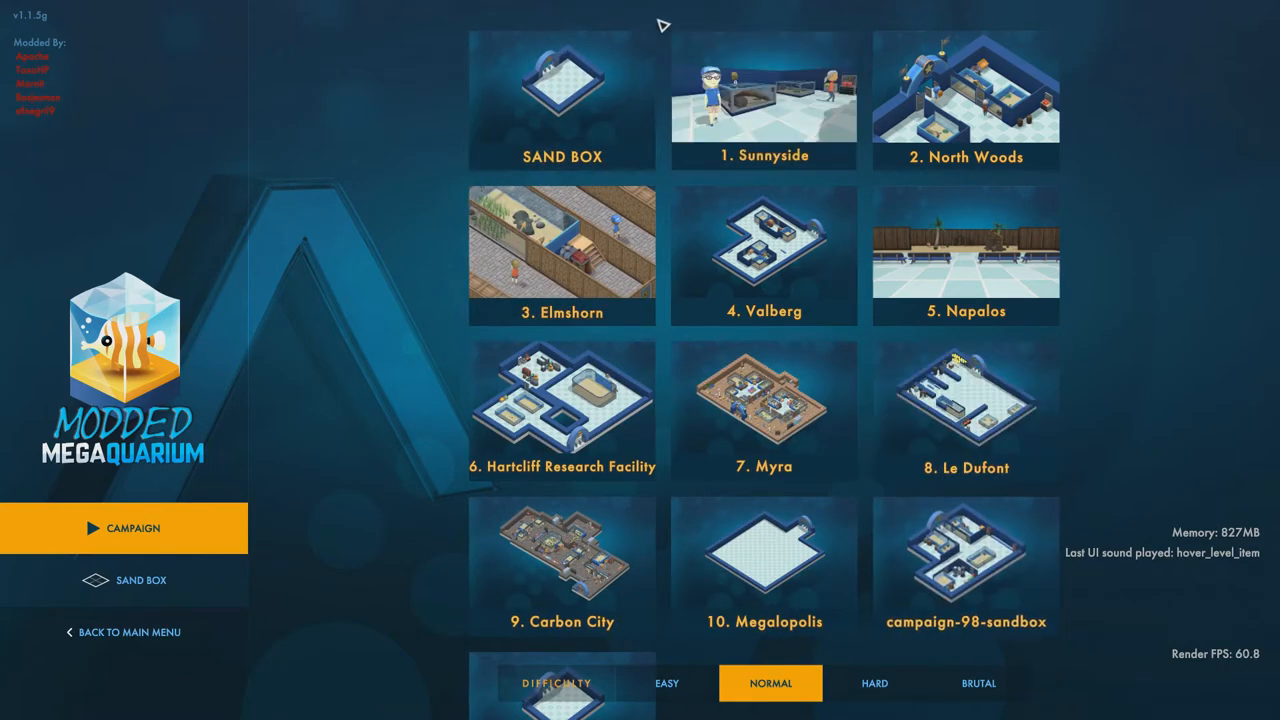
{"action": "mouse_move", "coordinate": [306, 500]}
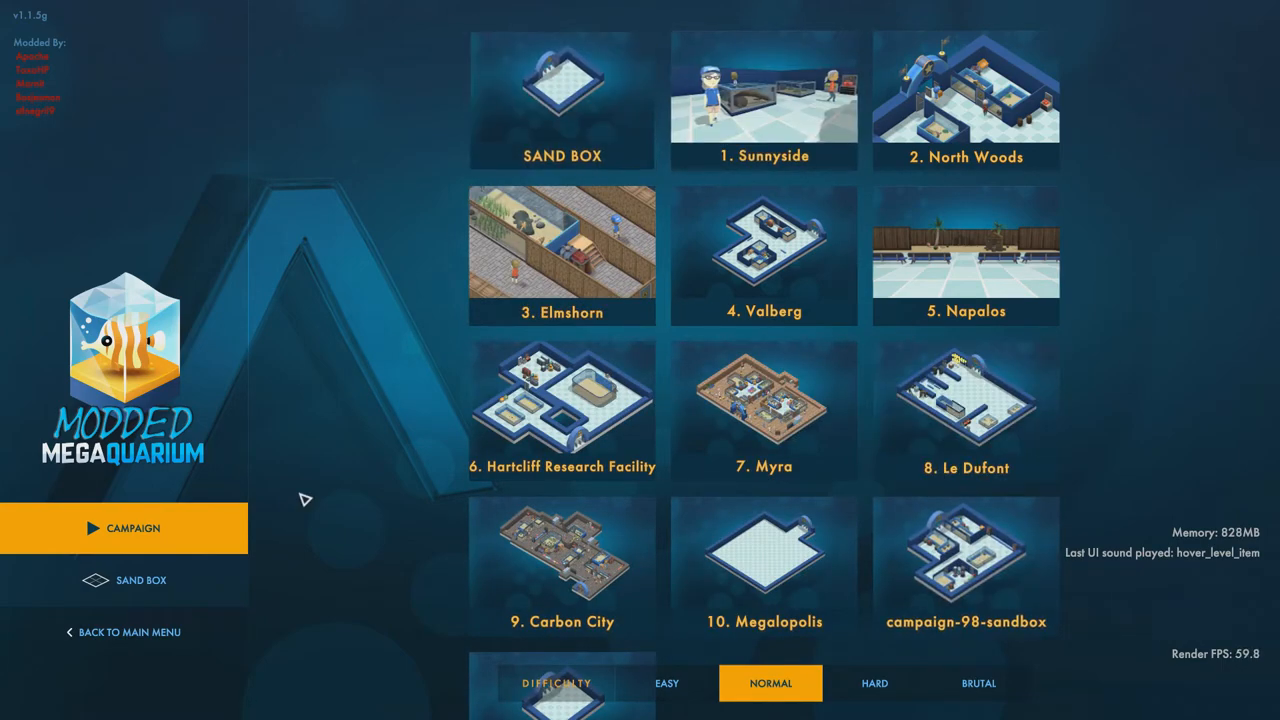
{"action": "left_click", "coordinate": [140, 580]}
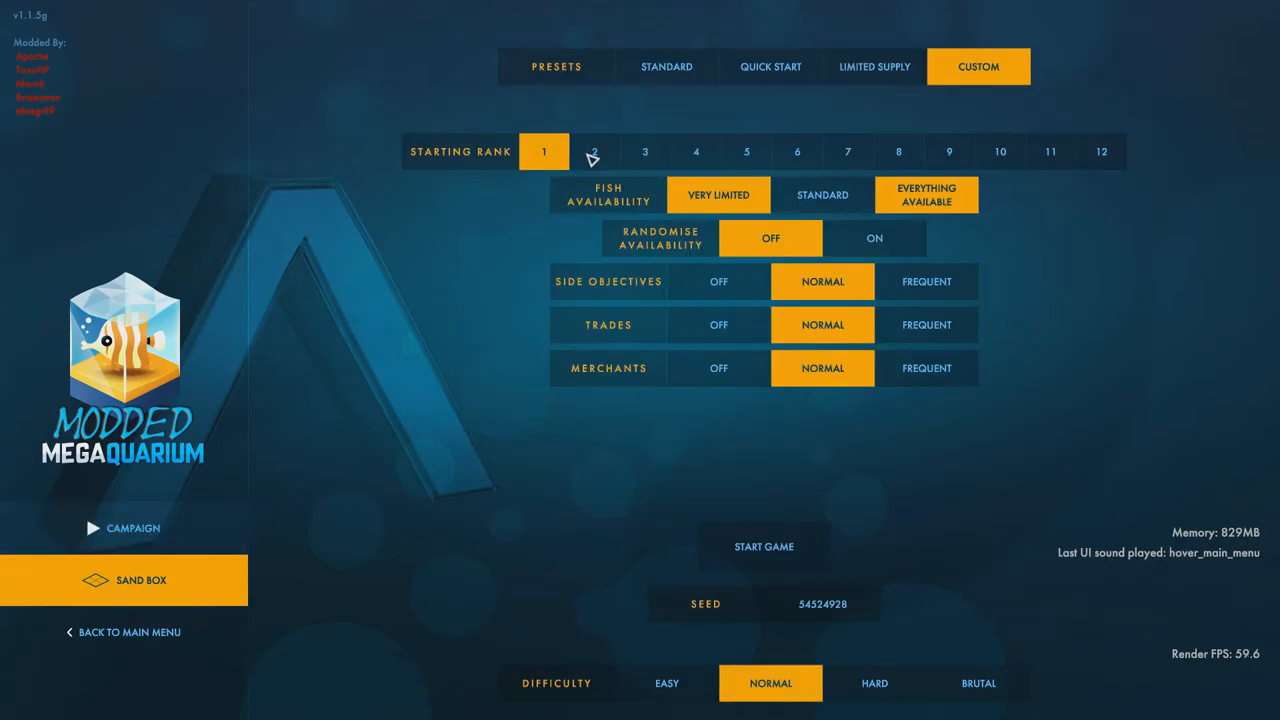
{"action": "left_click", "coordinate": [924, 194]}
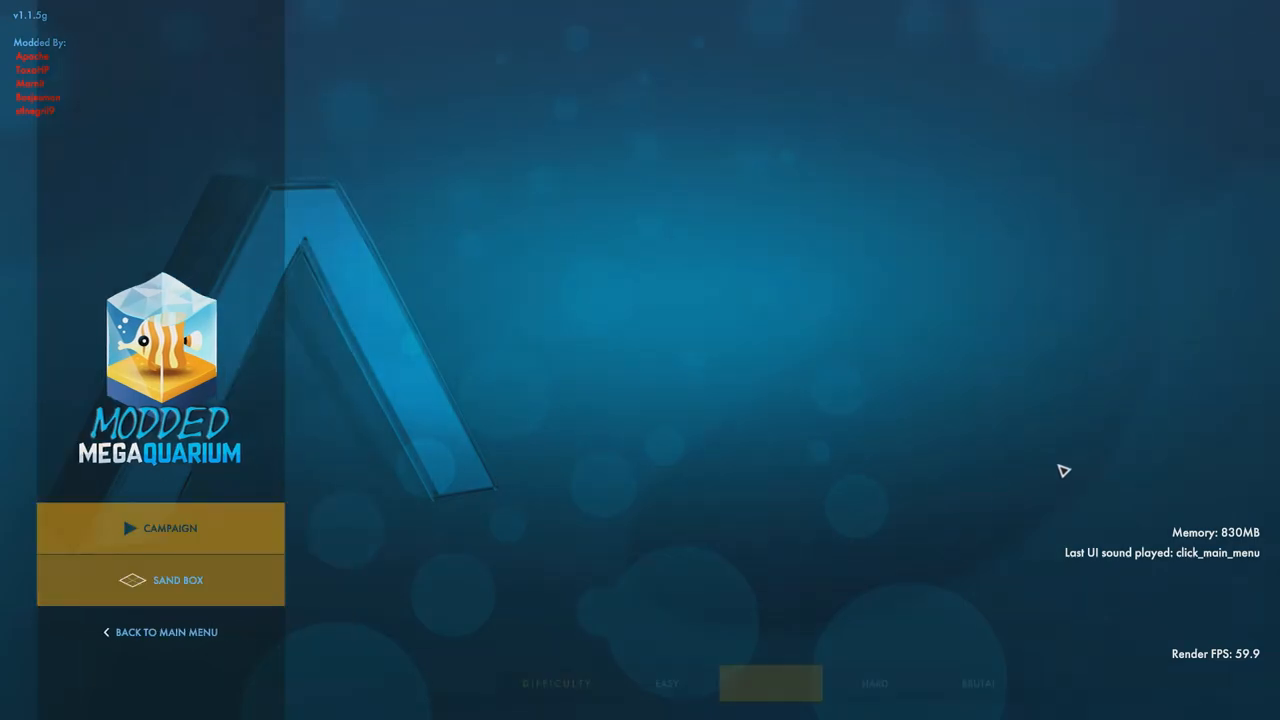
{"action": "left_click", "coordinate": [160, 528]}
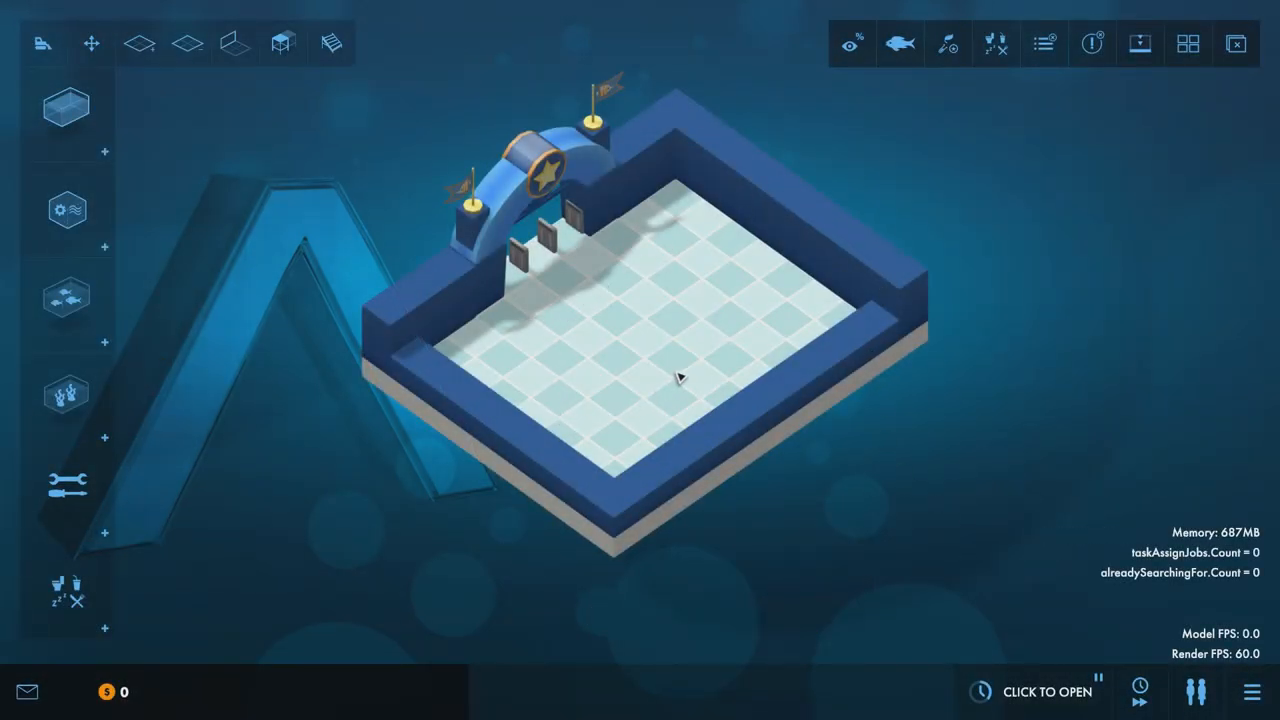
Place two basic tanks on the floor, then bring up the pause menu.
{"action": "left_click", "coordinate": [64, 112]}
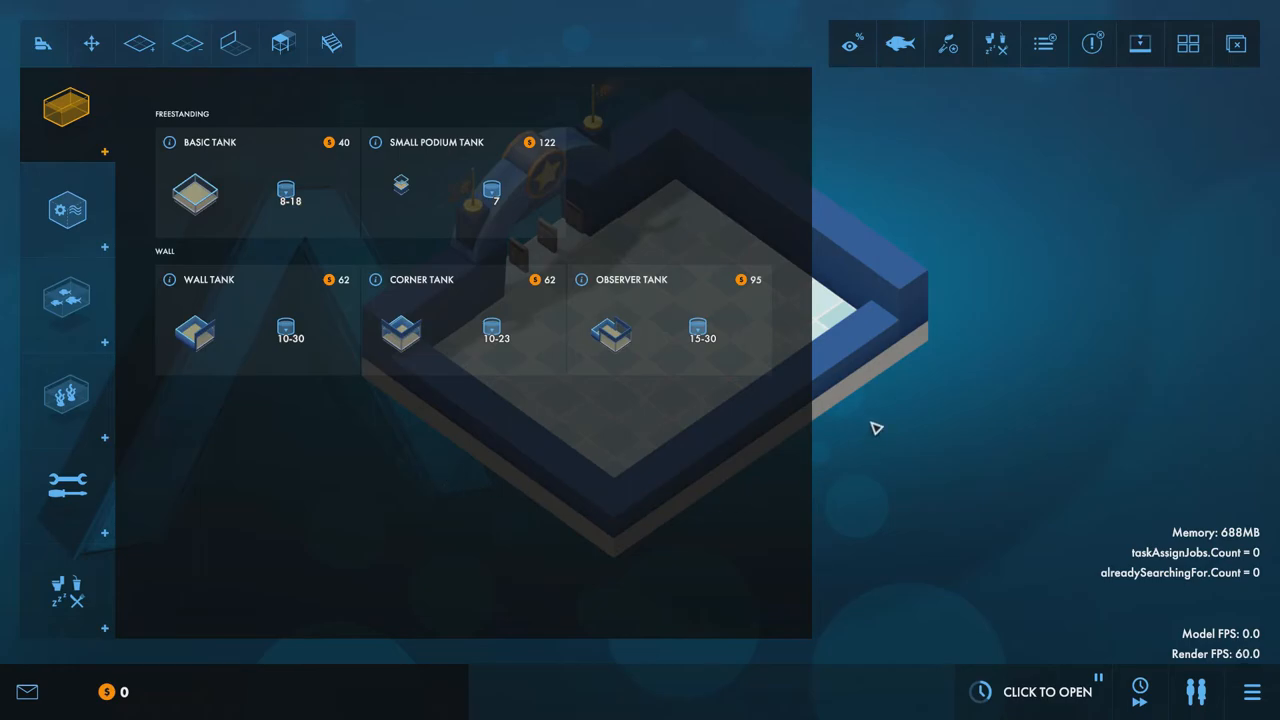
{"action": "mouse_move", "coordinate": [348, 136]}
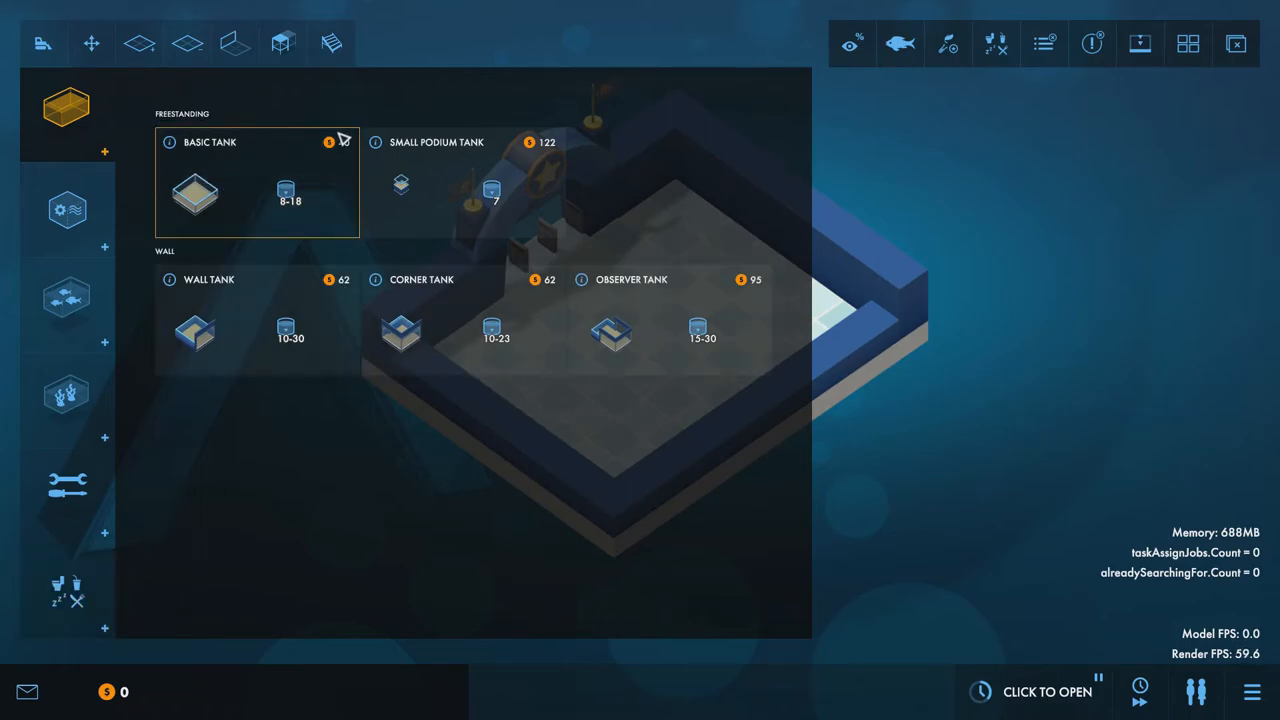
{"action": "left_click", "coordinate": [196, 190]}
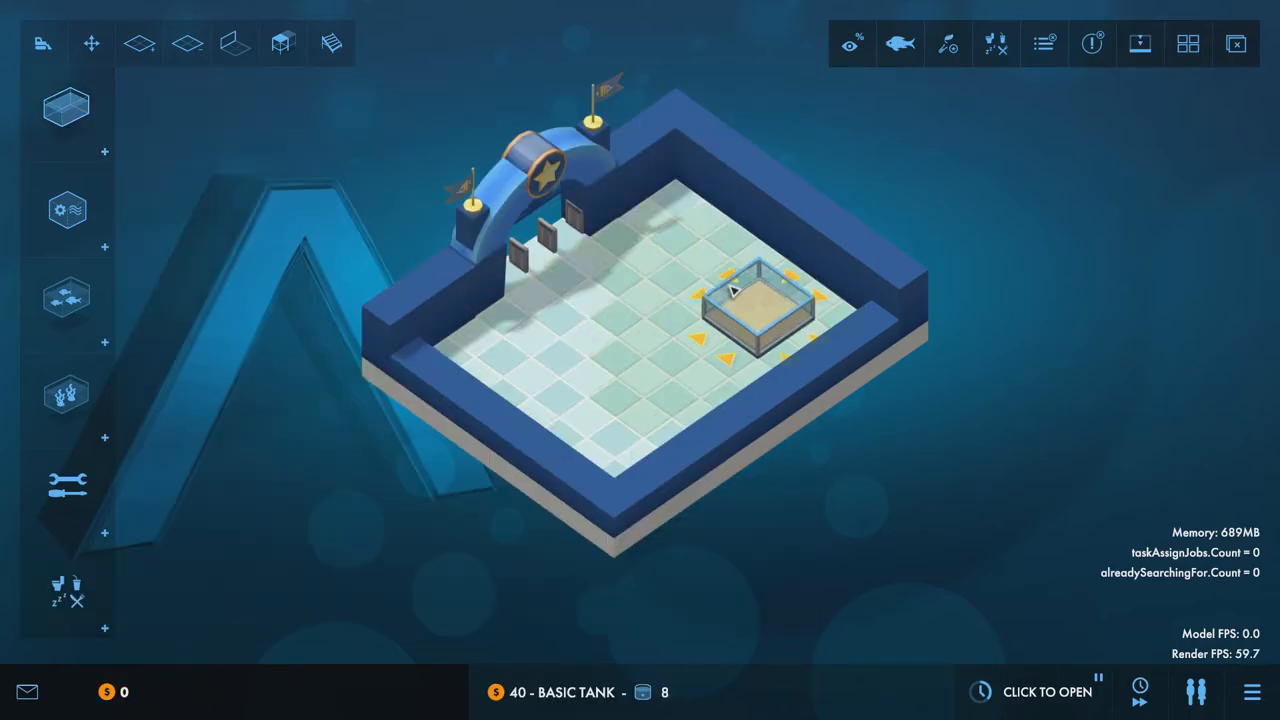
{"action": "left_click", "coordinate": [750, 300]}
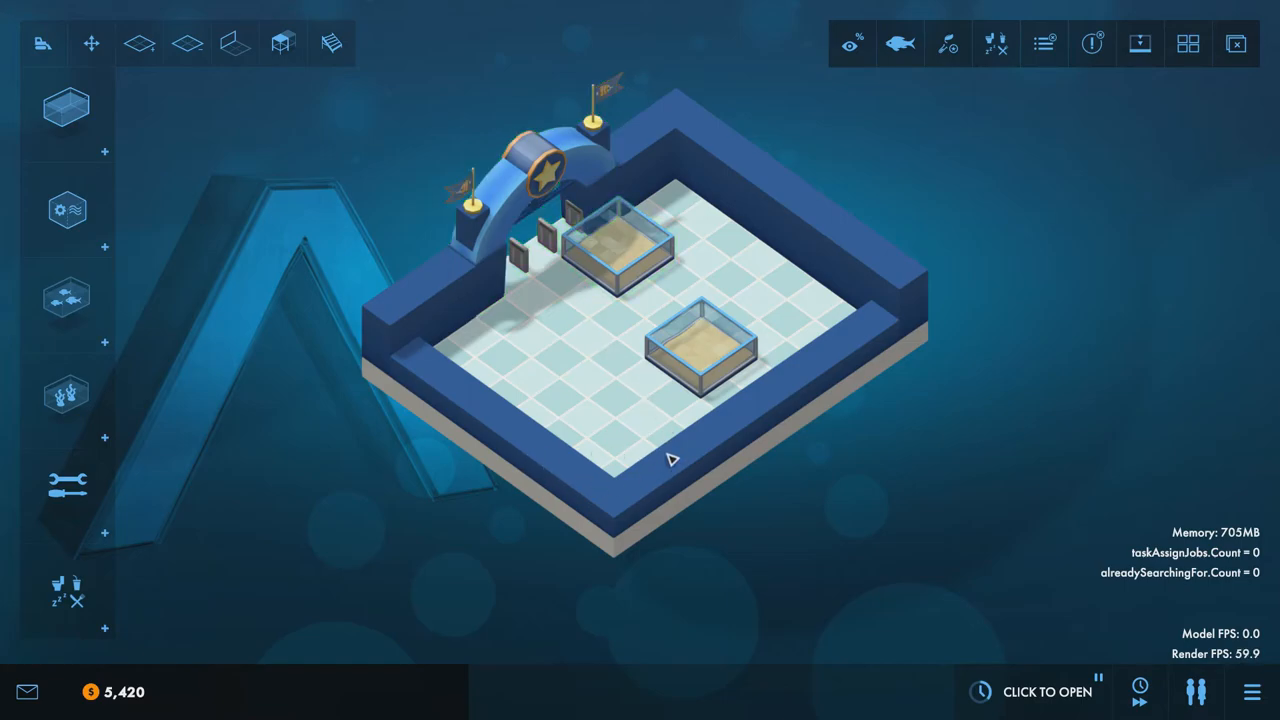
{"action": "mouse_move", "coordinate": [616, 400]}
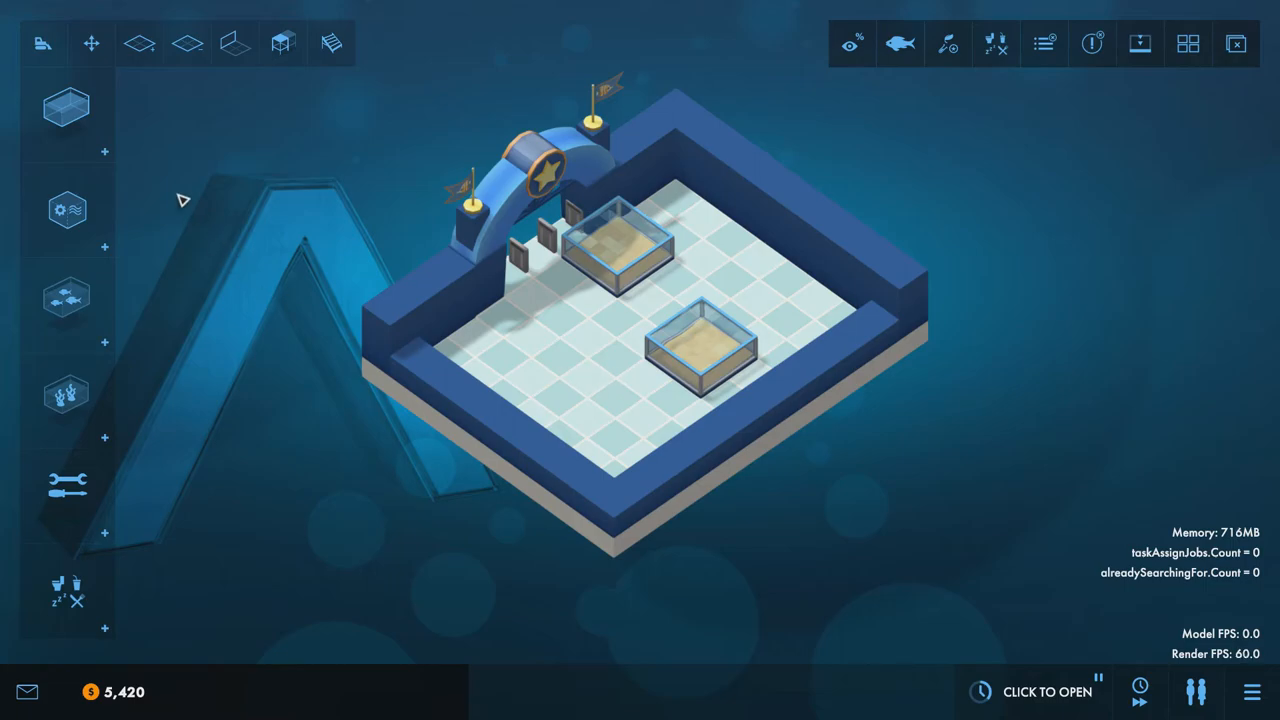
{"action": "left_click", "coordinate": [64, 110]}
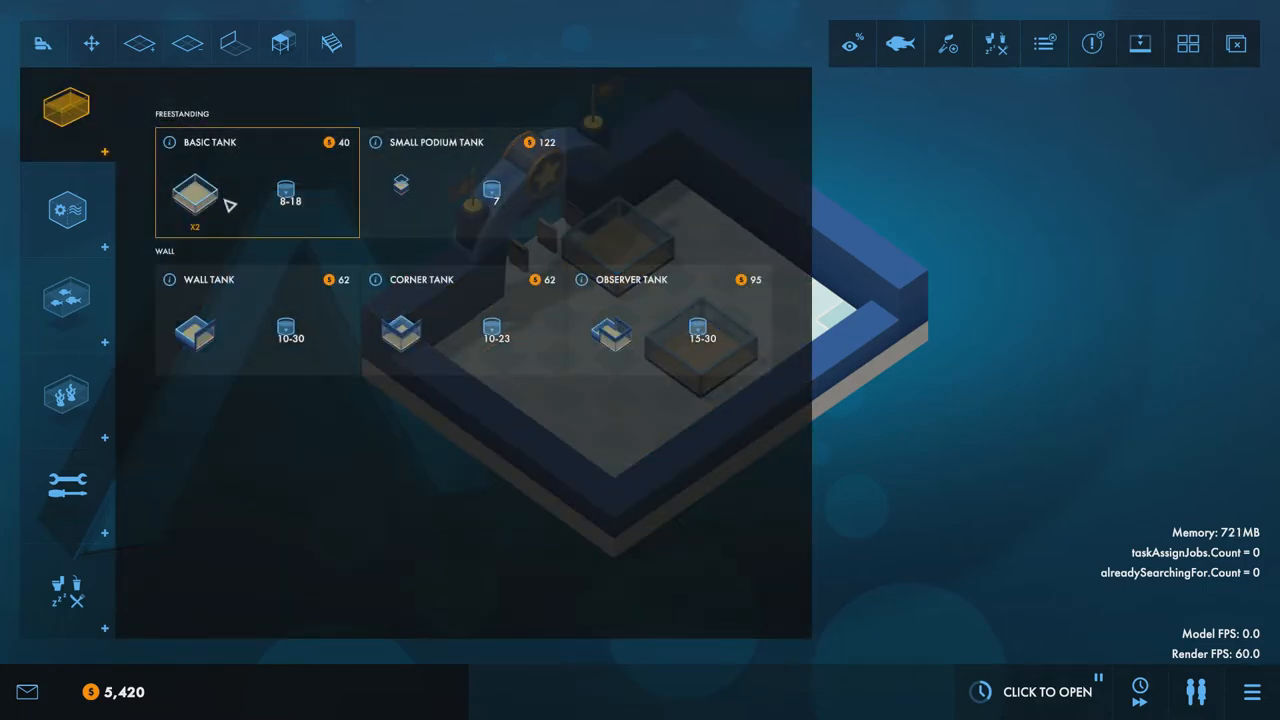
{"action": "mouse_move", "coordinate": [790, 348]}
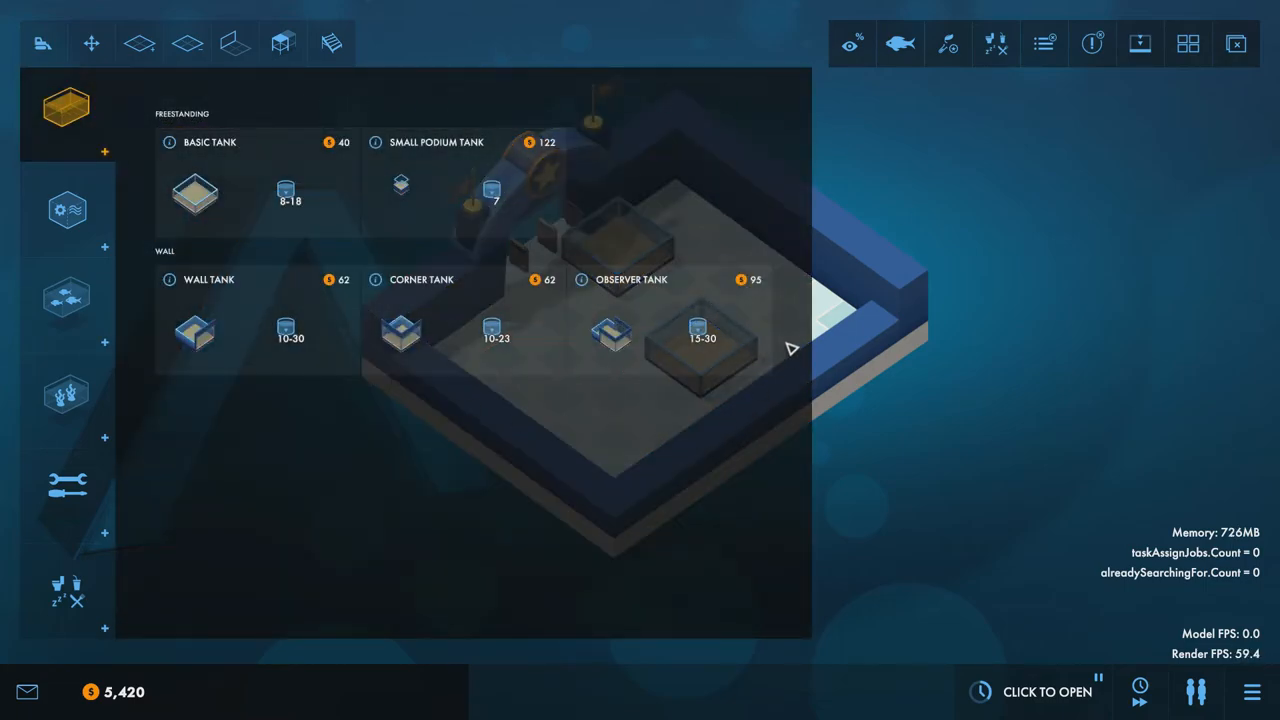
{"action": "mouse_move", "coordinate": [958, 404]}
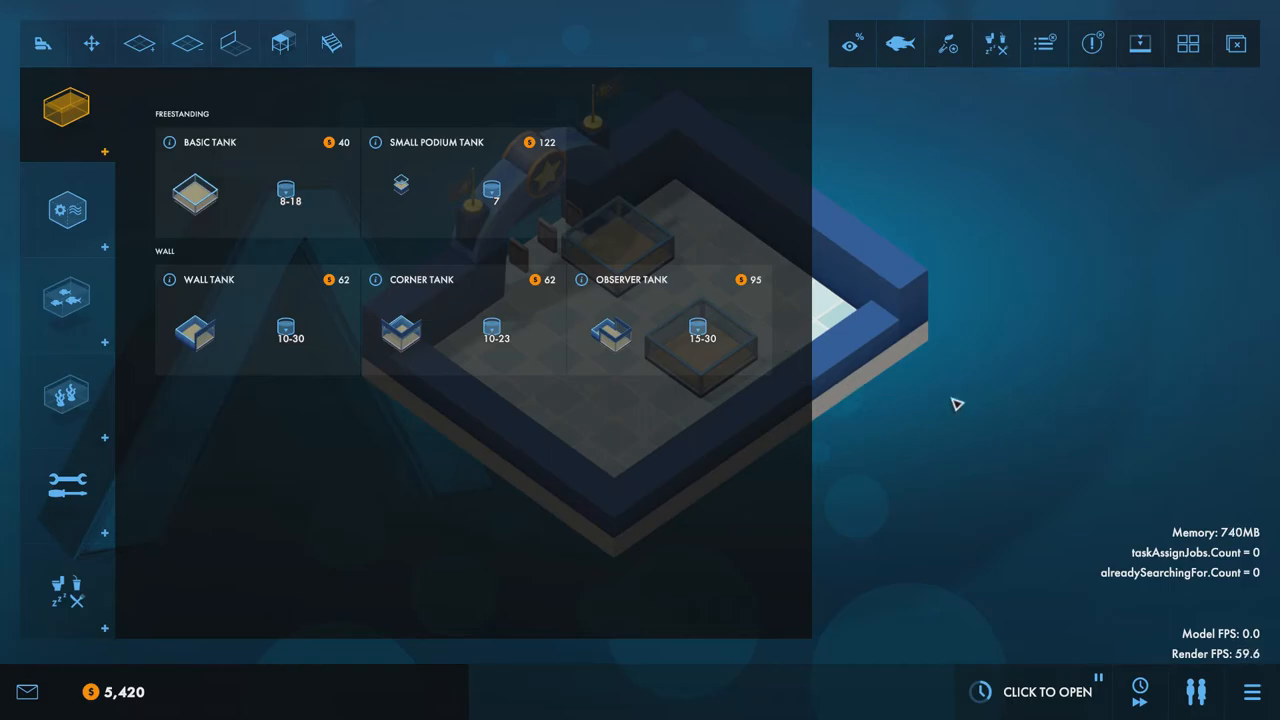
{"action": "mouse_move", "coordinate": [954, 388]}
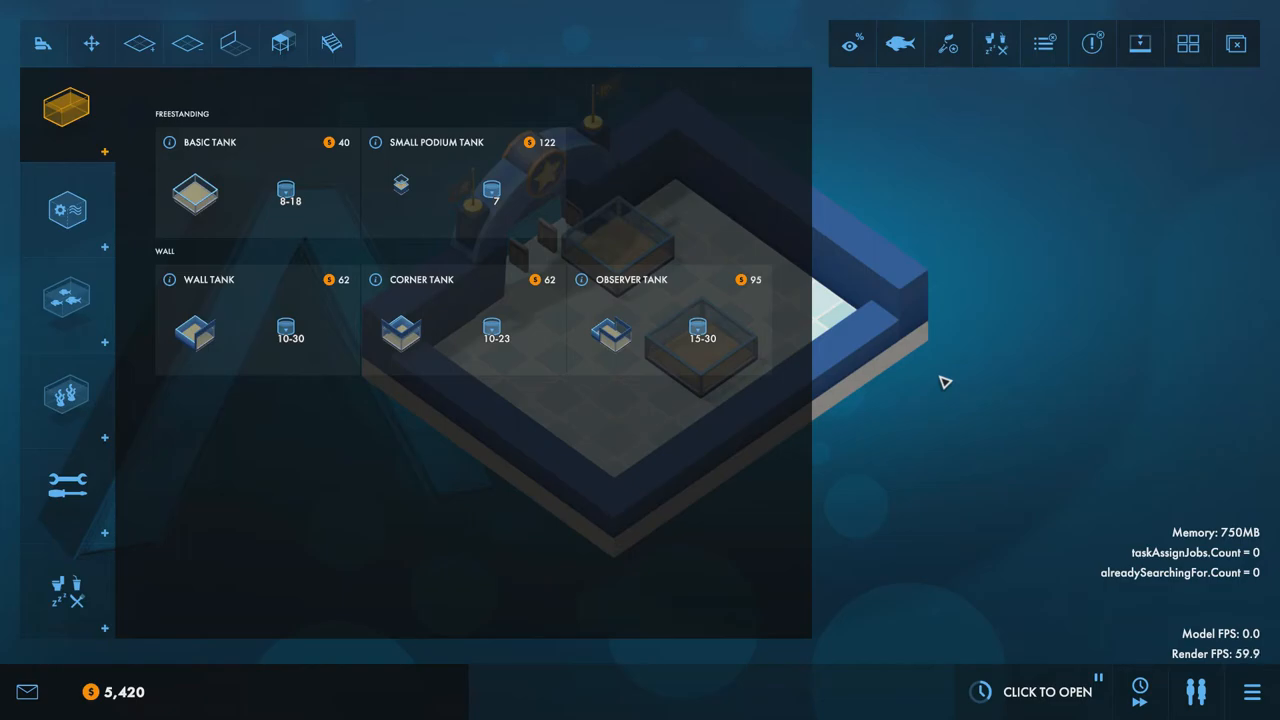
{"action": "left_click", "coordinate": [66, 108]}
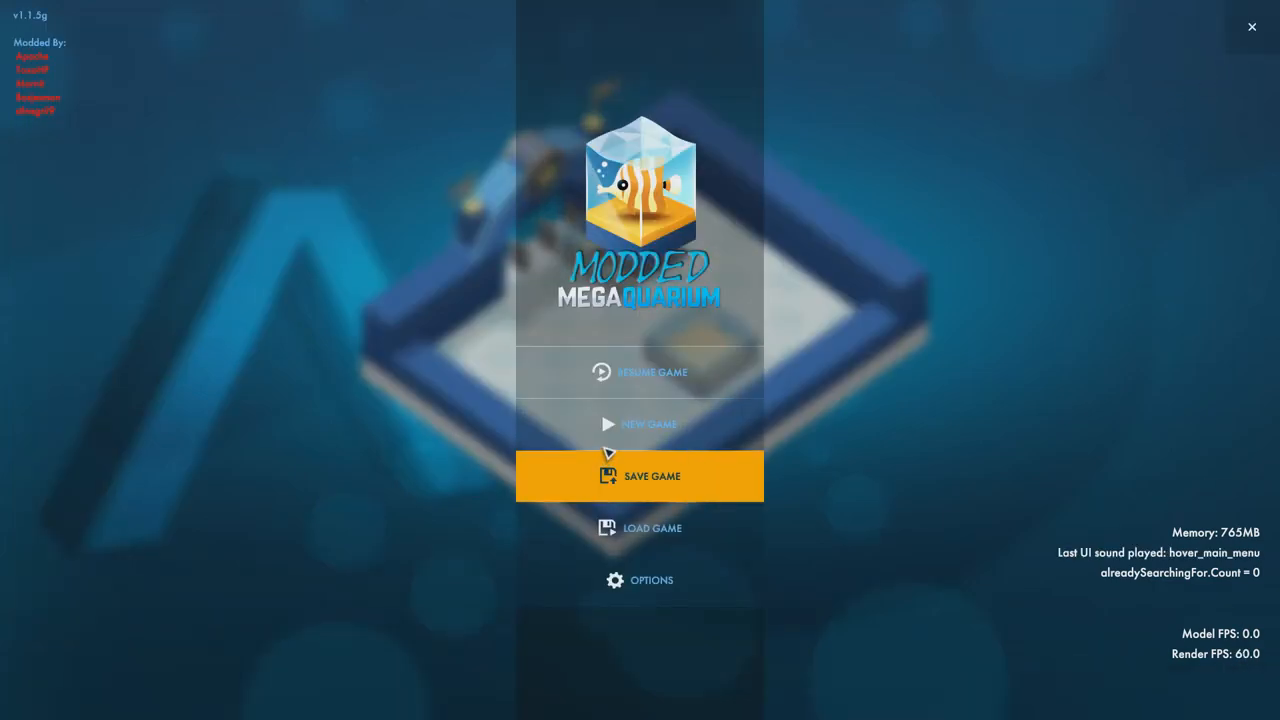
Load the campaign-98-sandbox level from the pause menu, starting with 999,999 funds.
{"action": "left_click", "coordinate": [640, 424]}
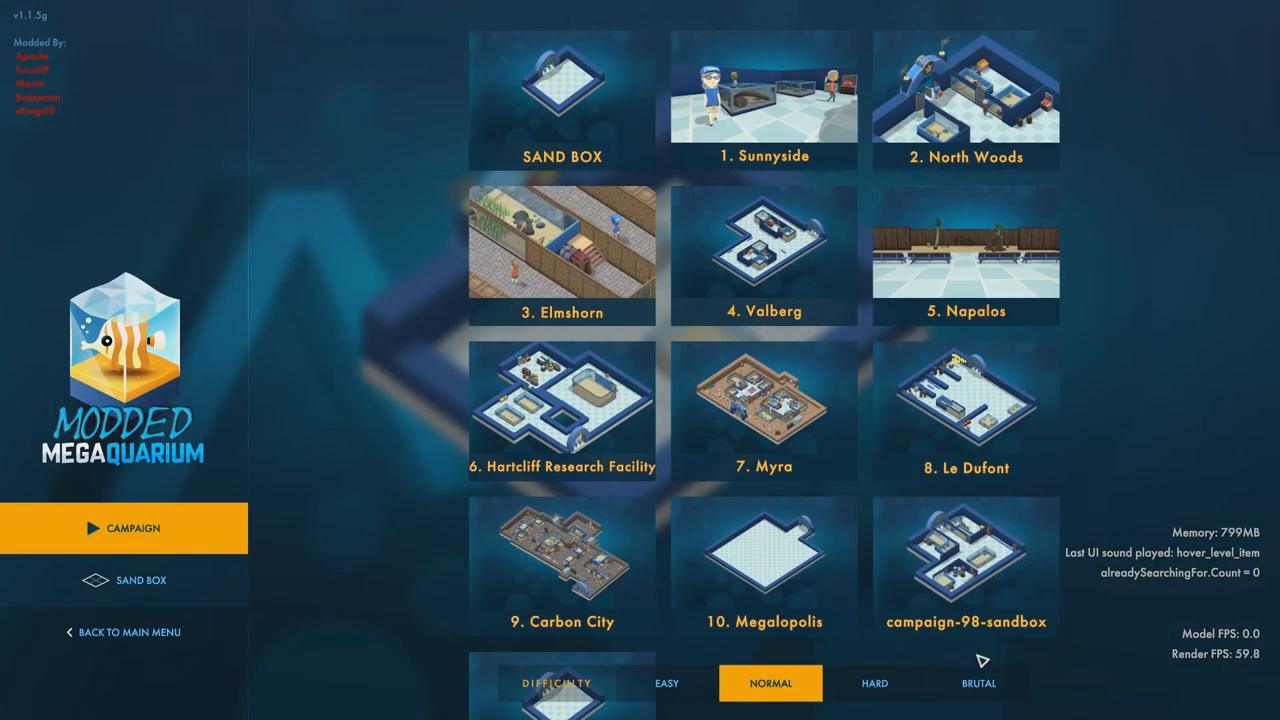
{"action": "mouse_move", "coordinate": [964, 576]}
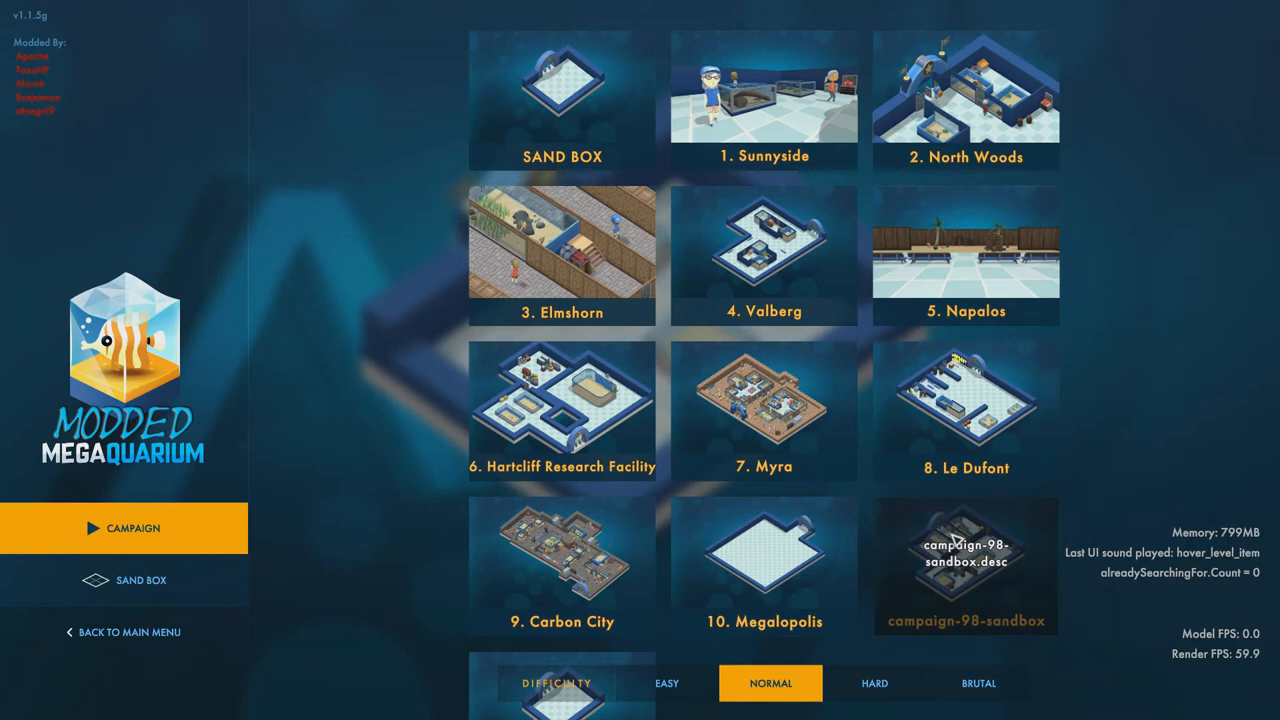
{"action": "left_click", "coordinate": [560, 90]}
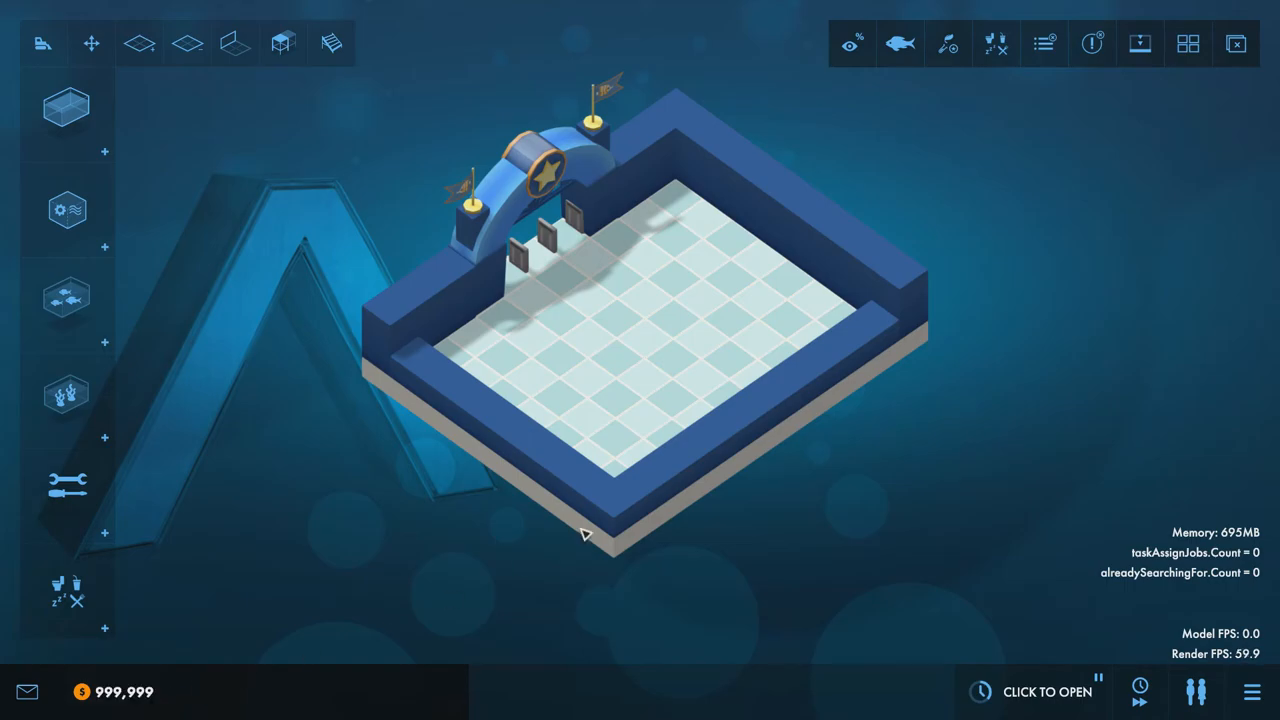
Extend the floor into a large square, then browse and close the gift shop and equipment catalogues.
{"action": "left_click", "coordinate": [186, 44]}
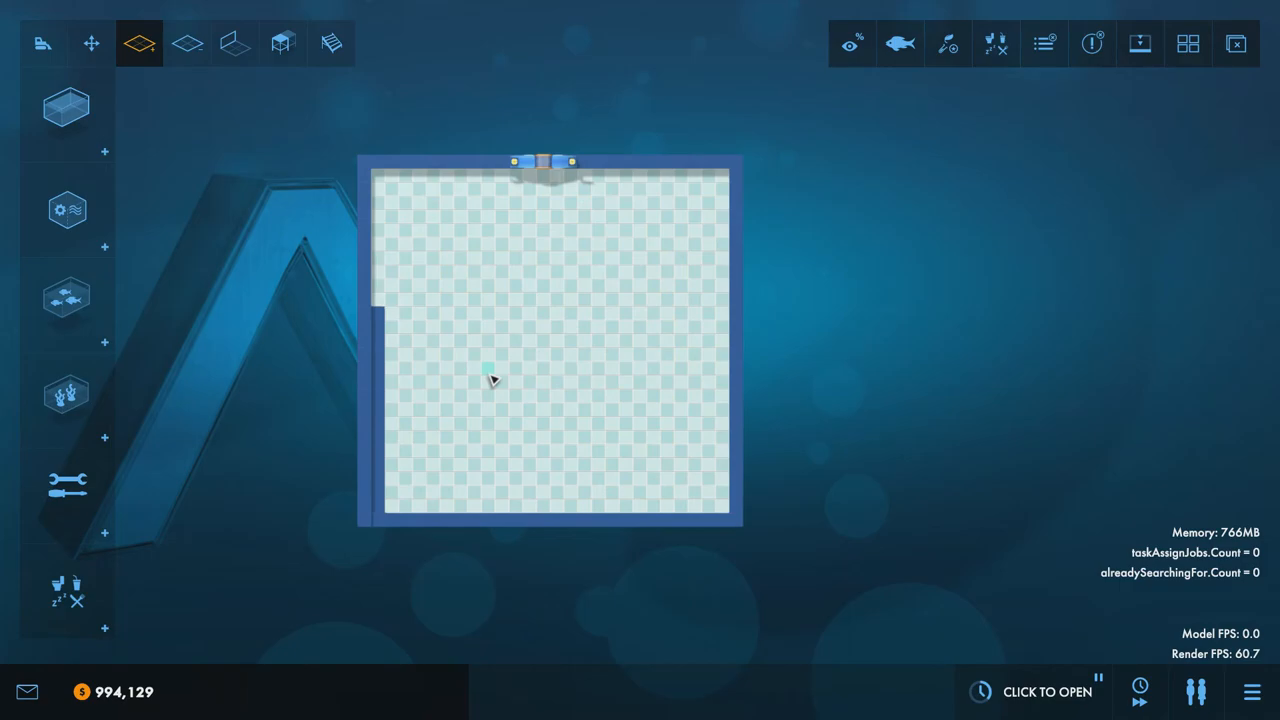
{"action": "left_click", "coordinate": [186, 44]}
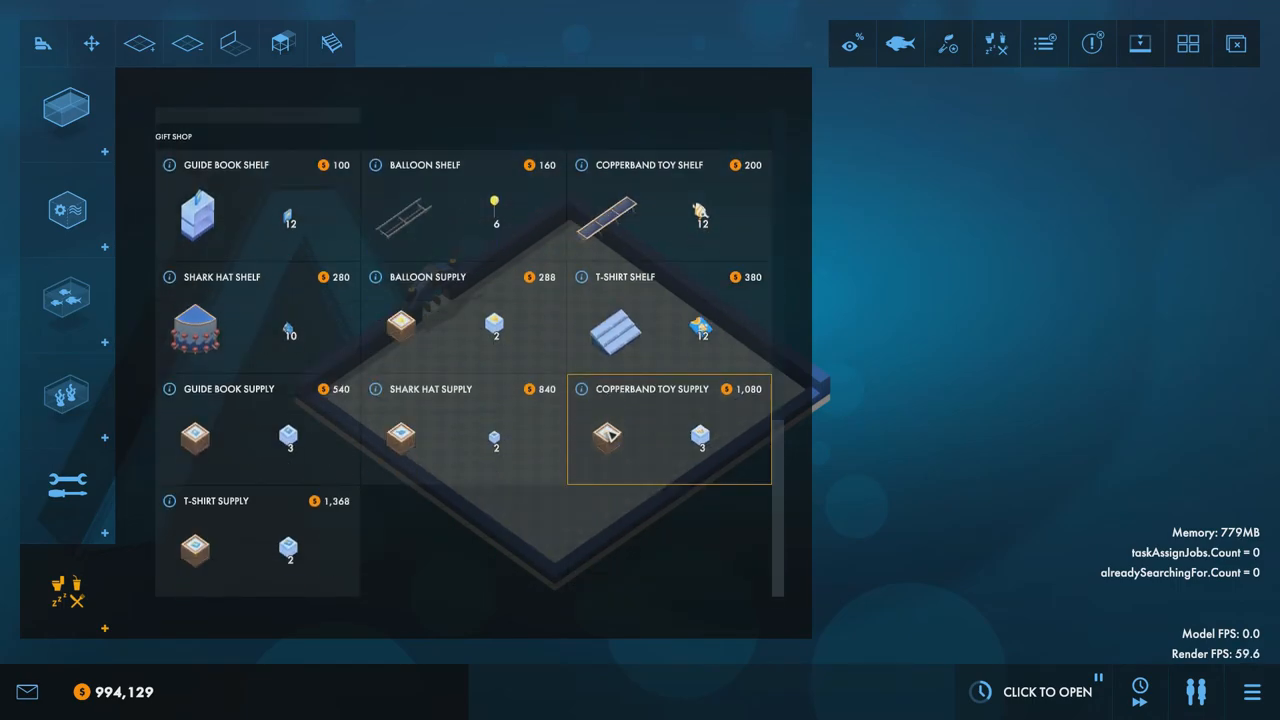
{"action": "left_click", "coordinate": [66, 206]}
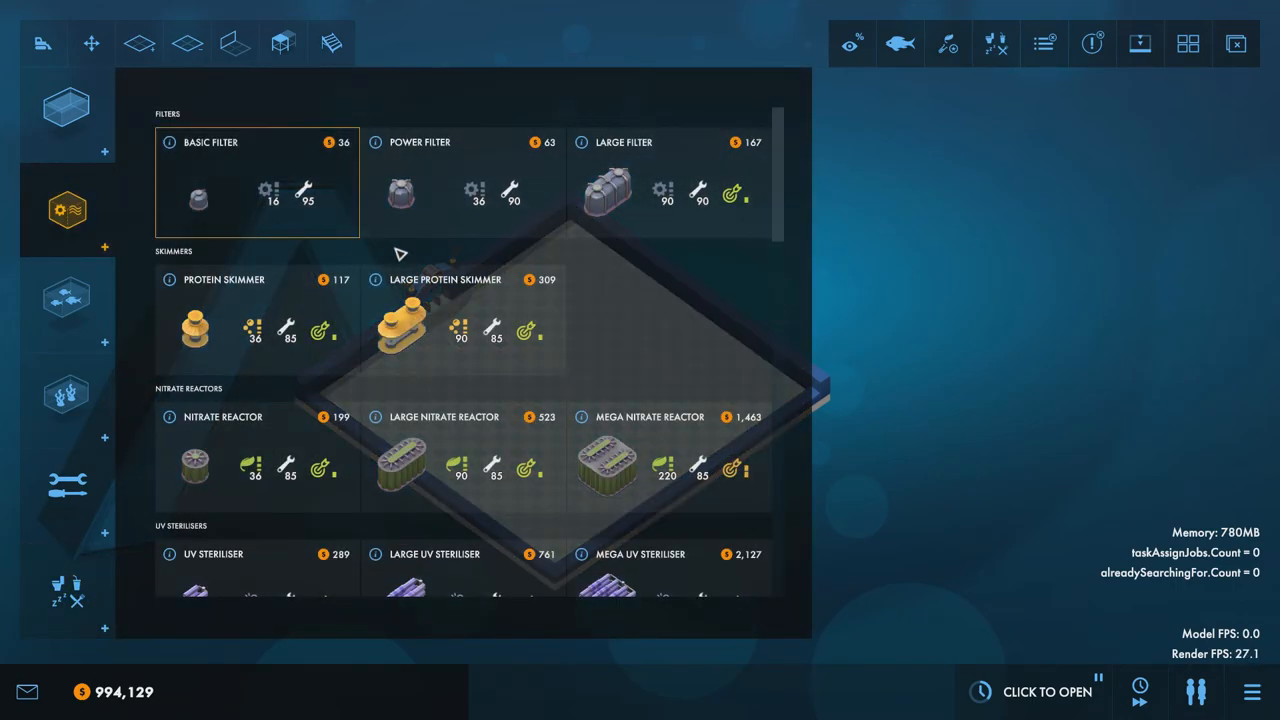
{"action": "scroll", "scroll_direction": "down", "scroll_amount": 3}
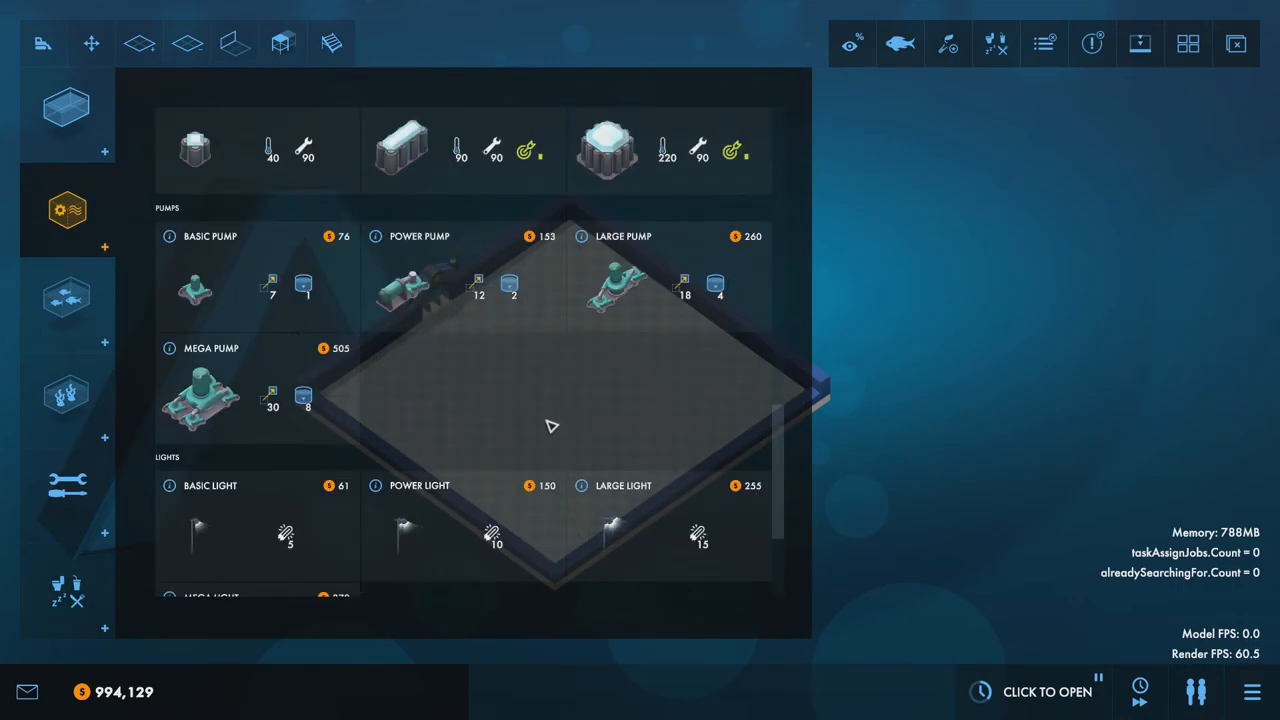
{"action": "left_click", "coordinate": [68, 210]}
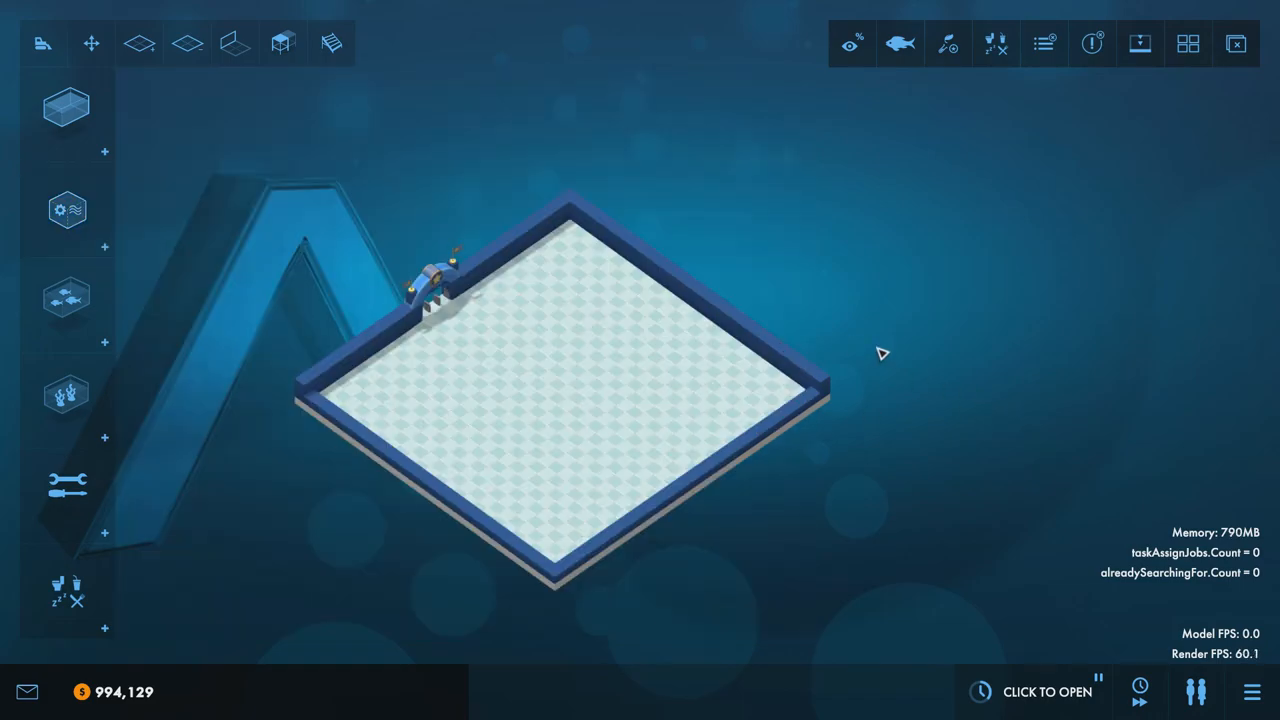
{"action": "mouse_move", "coordinate": [880, 364]}
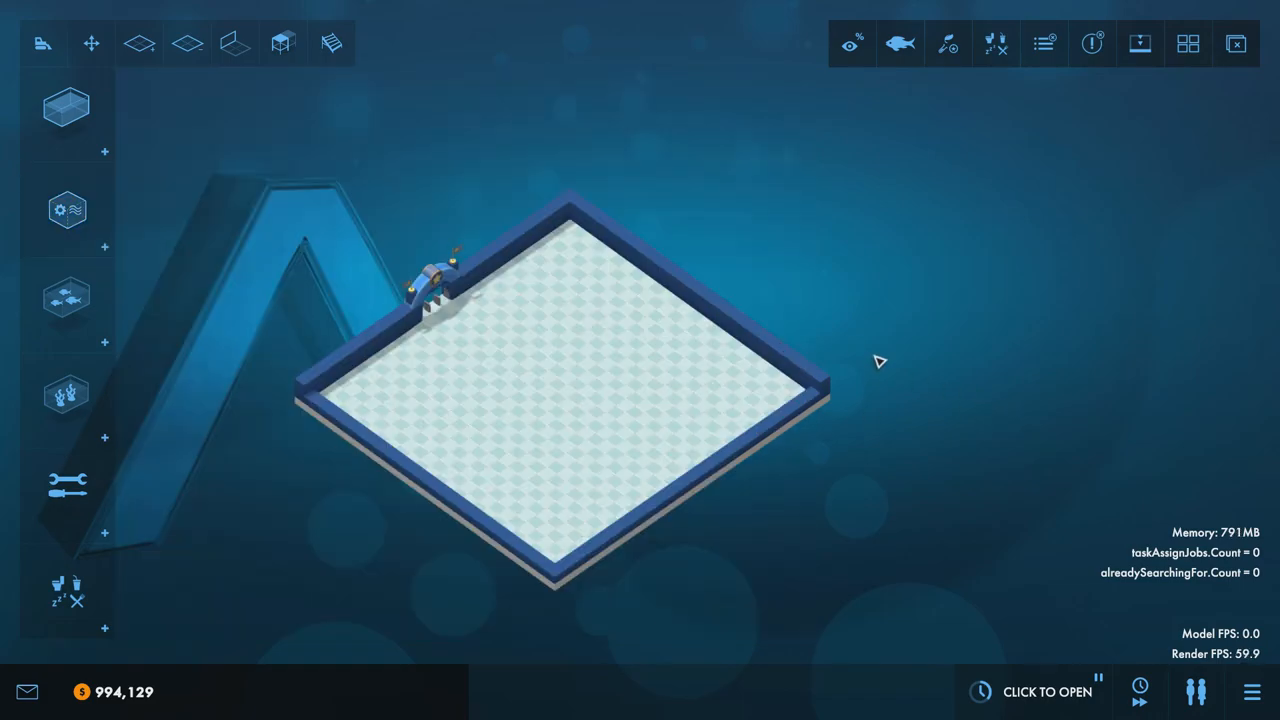
{"action": "mouse_move", "coordinate": [788, 380]}
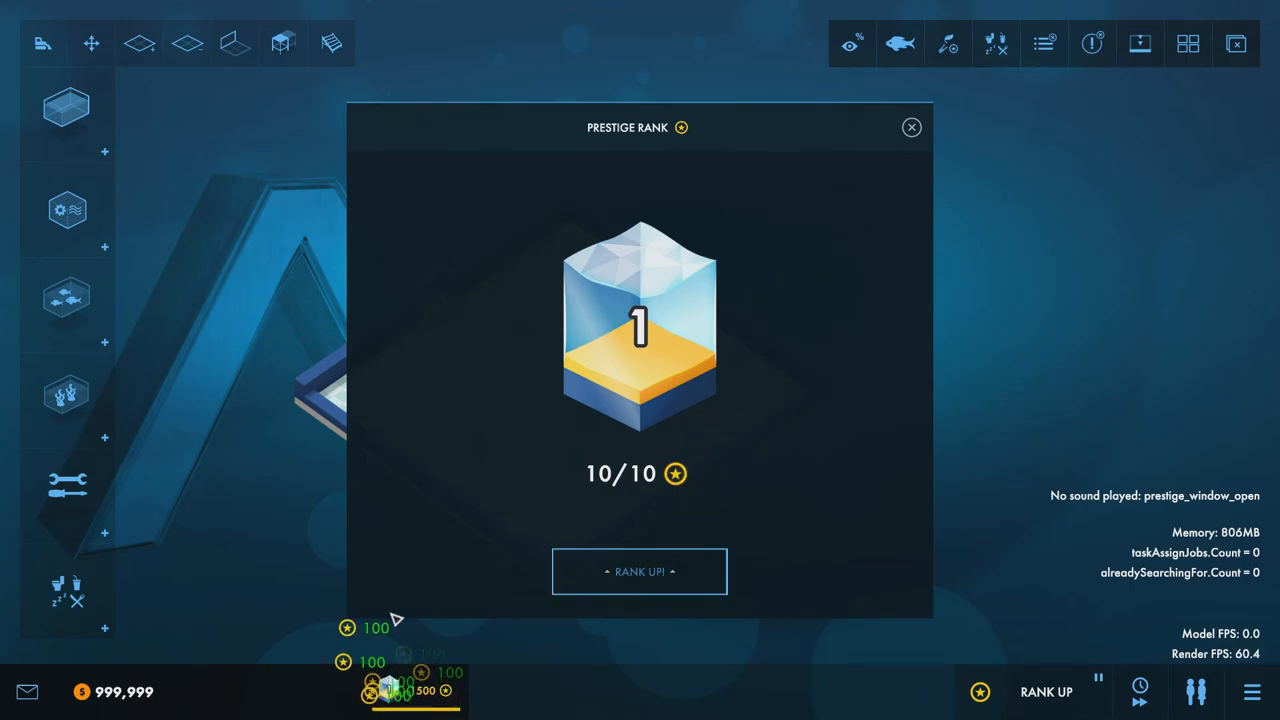
Rank up the aquarium to prestige rank 1 and accept the newly unlocked items.
{"action": "left_click", "coordinate": [640, 572]}
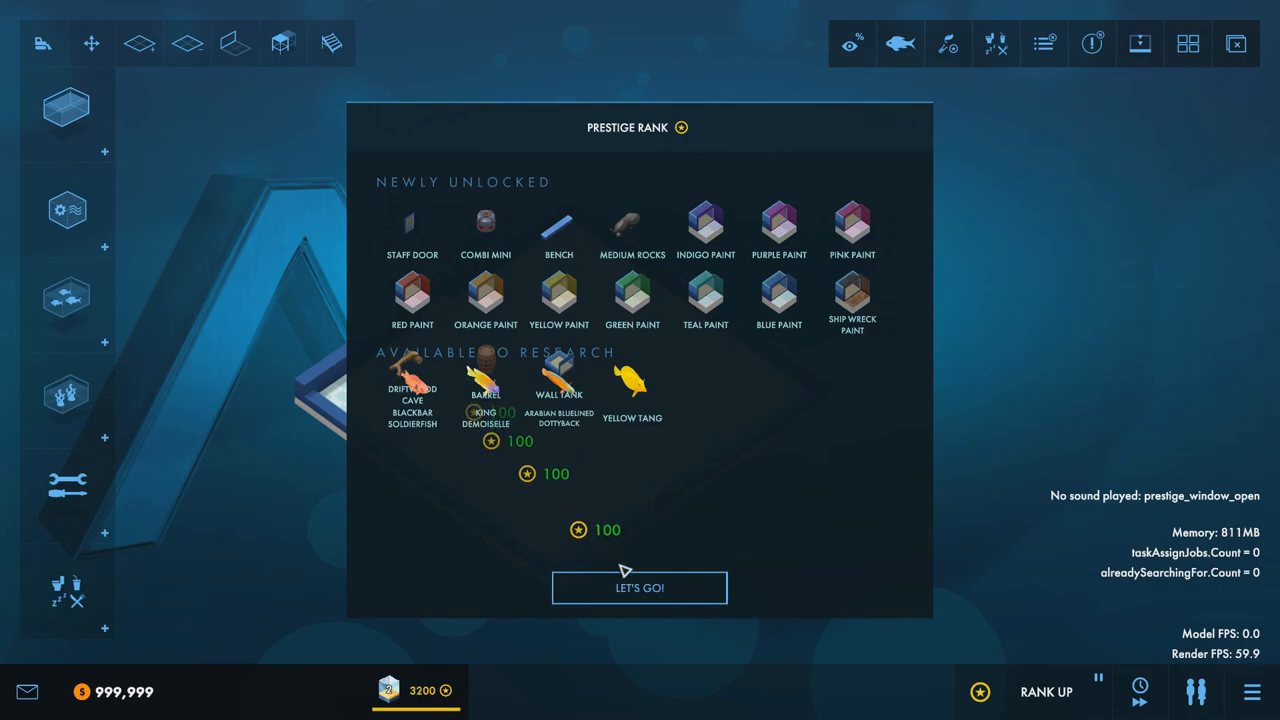
{"action": "left_click", "coordinate": [640, 588]}
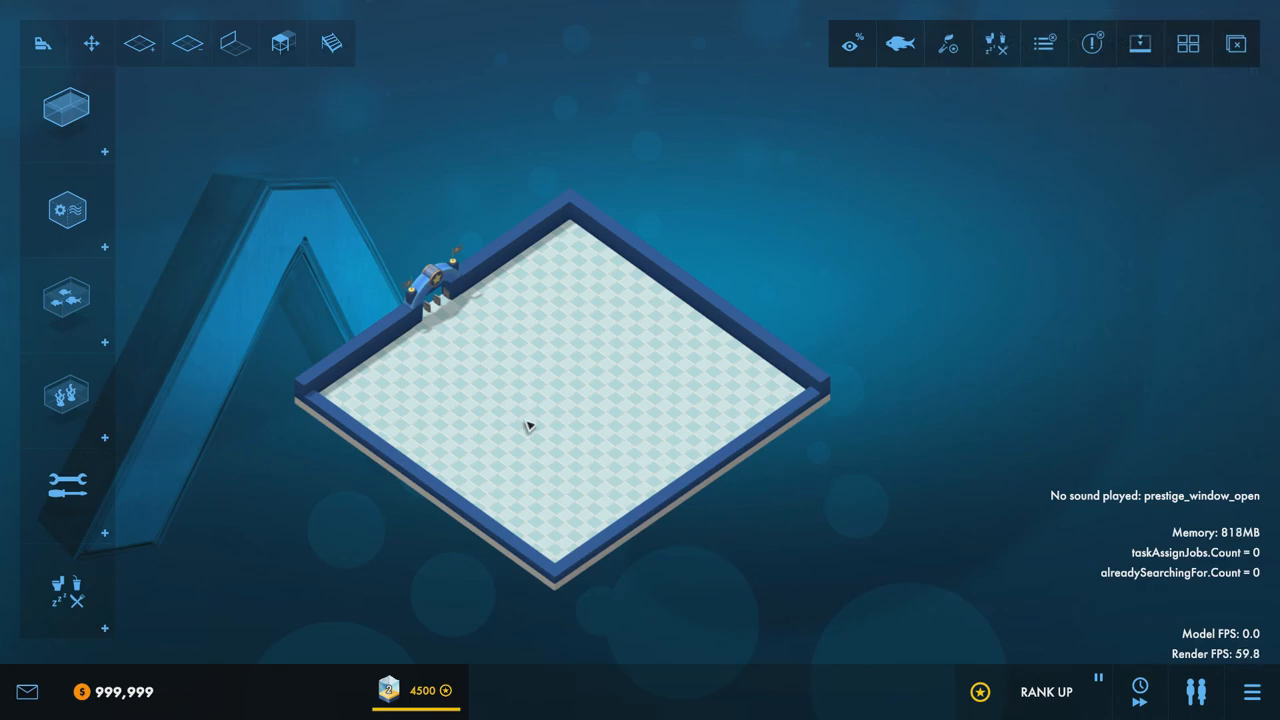
{"action": "mouse_move", "coordinate": [864, 432]}
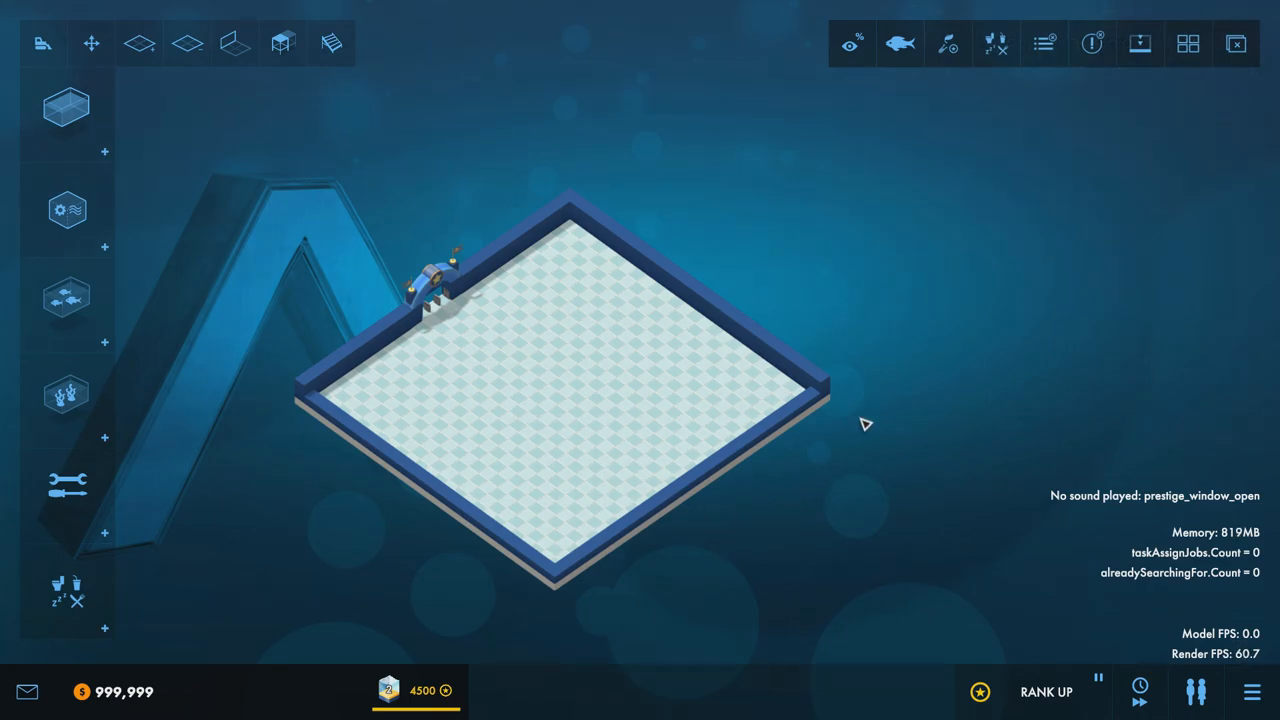